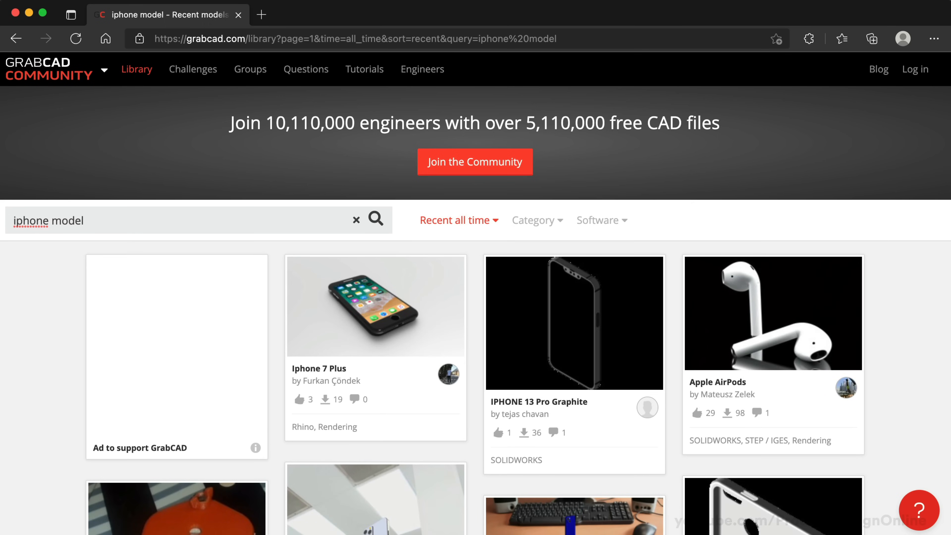
Scroll the GrabCAD 'pixel 3' search results down to the Google Pixel 3 model.
scroll("down", 3)
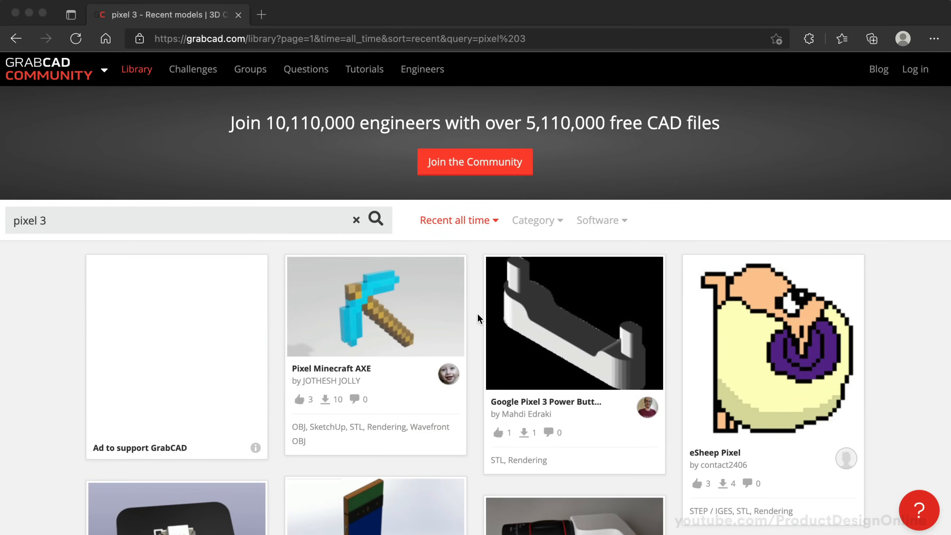
scroll("down", 3)
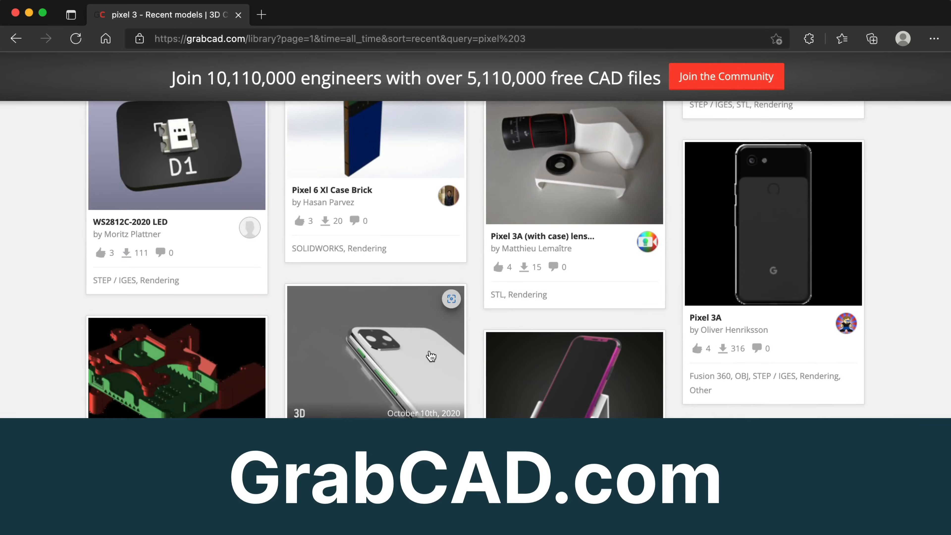
scroll("down", 3)
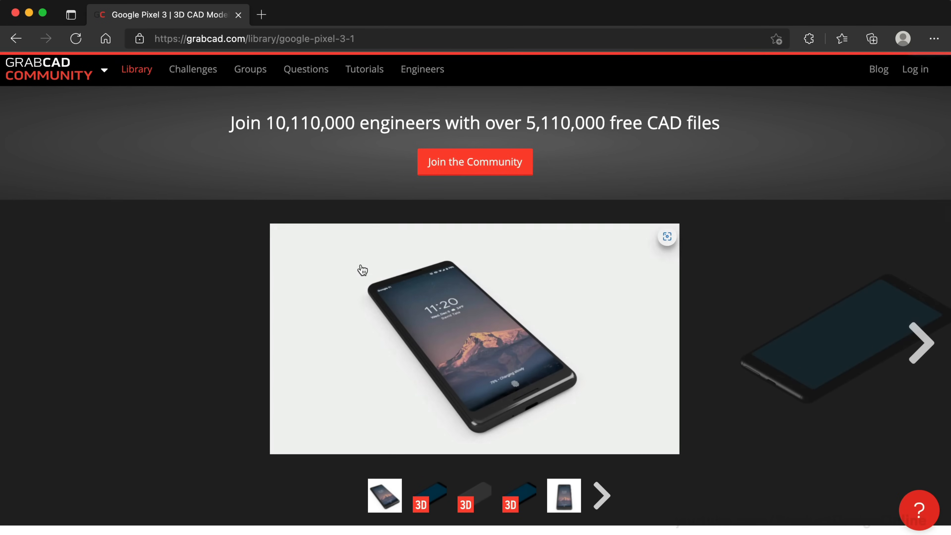
scroll("down", 3)
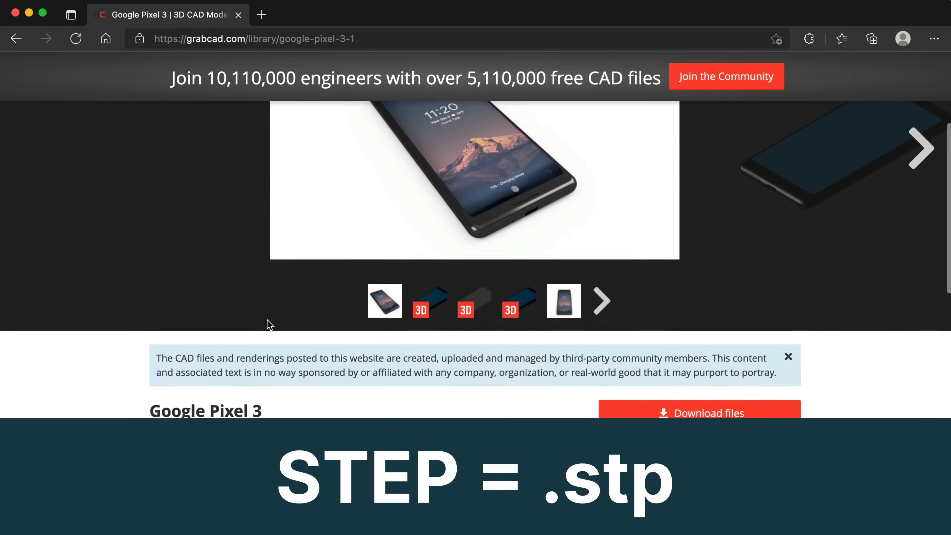
scroll("down", 3)
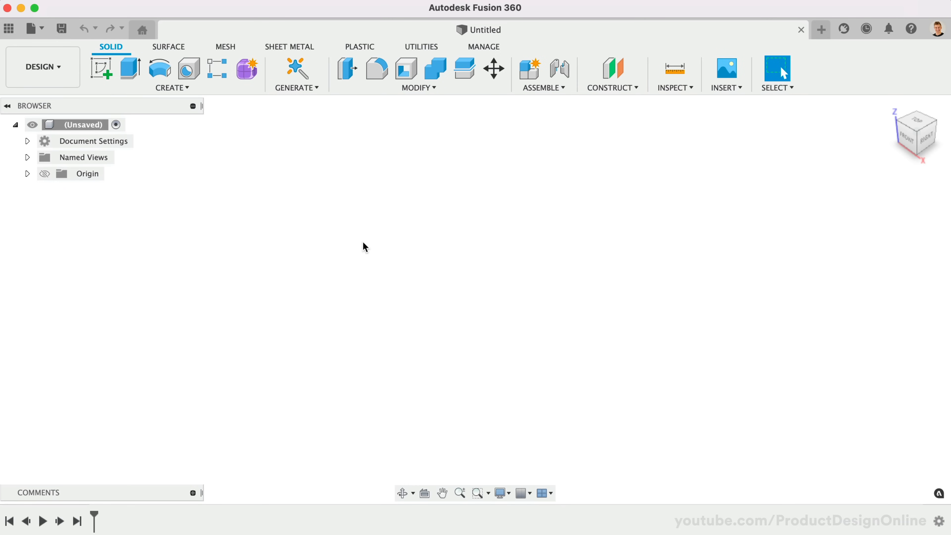
Open Google Pixel 3.stp from Downloads as a new Fusion 360 design.
left_click(29, 28)
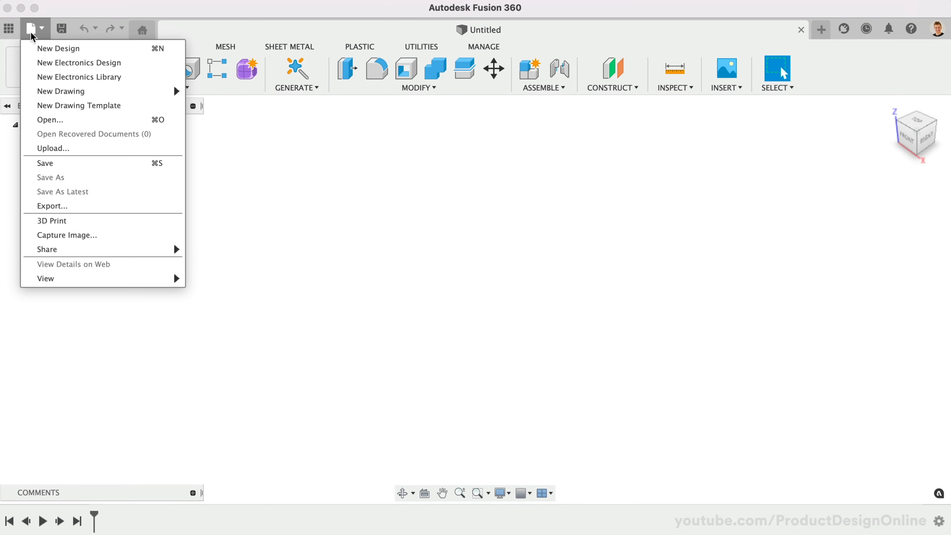
left_click(51, 120)
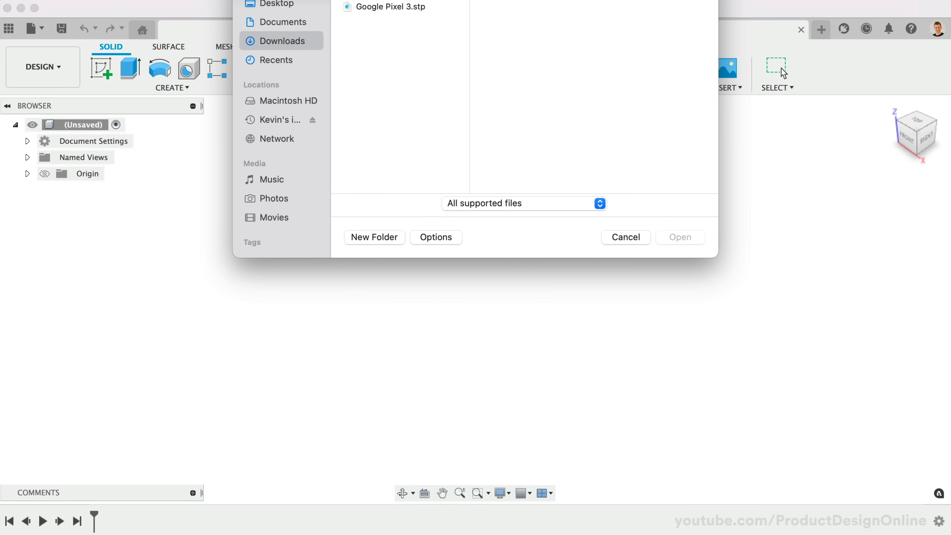
left_click(387, 153)
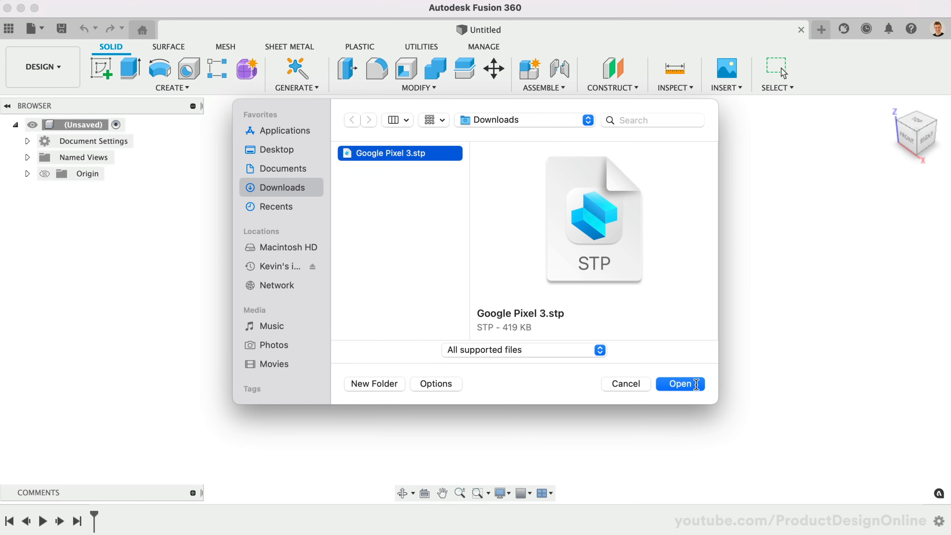
left_click(680, 384)
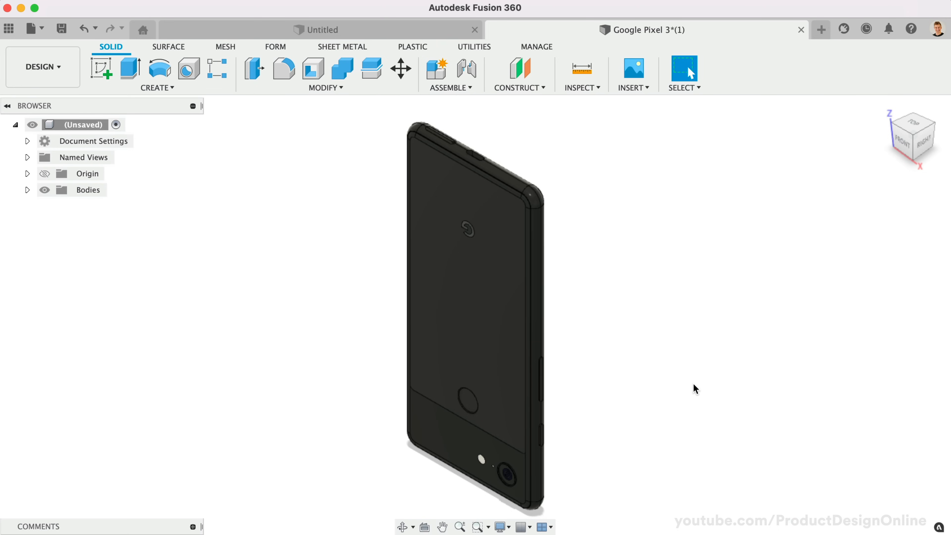
mouse_move(487, 49)
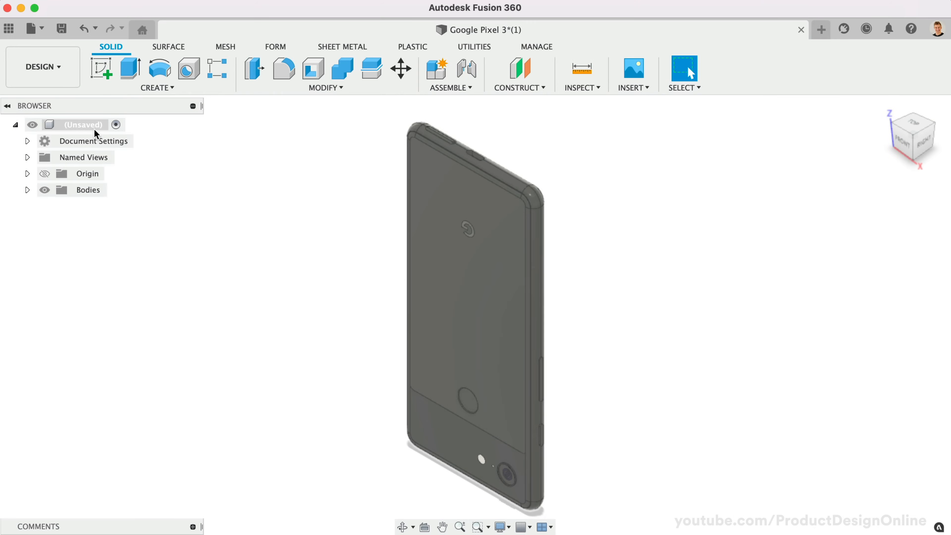
Convert the phone's Body1 into its own component, Component1:1, via Create Components from Bodies.
right_click(81, 124)
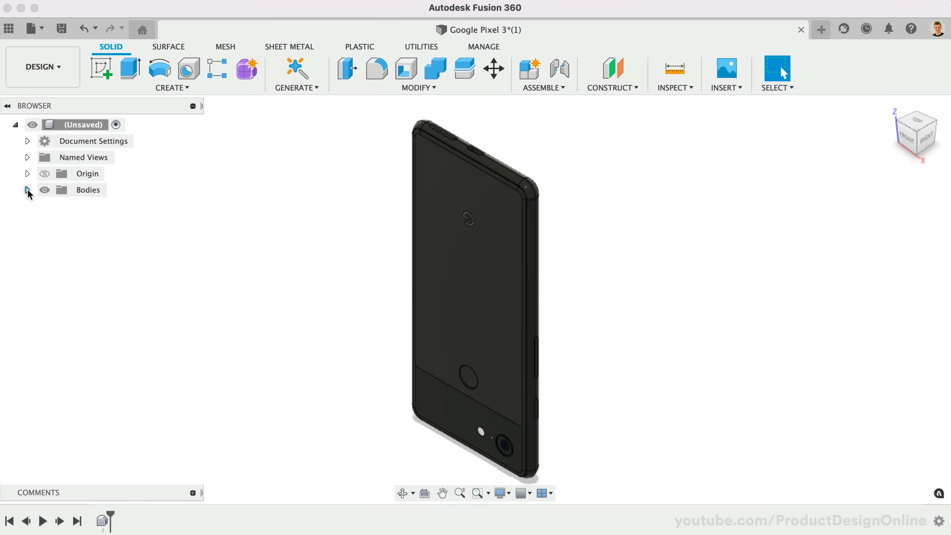
right_click(92, 206)
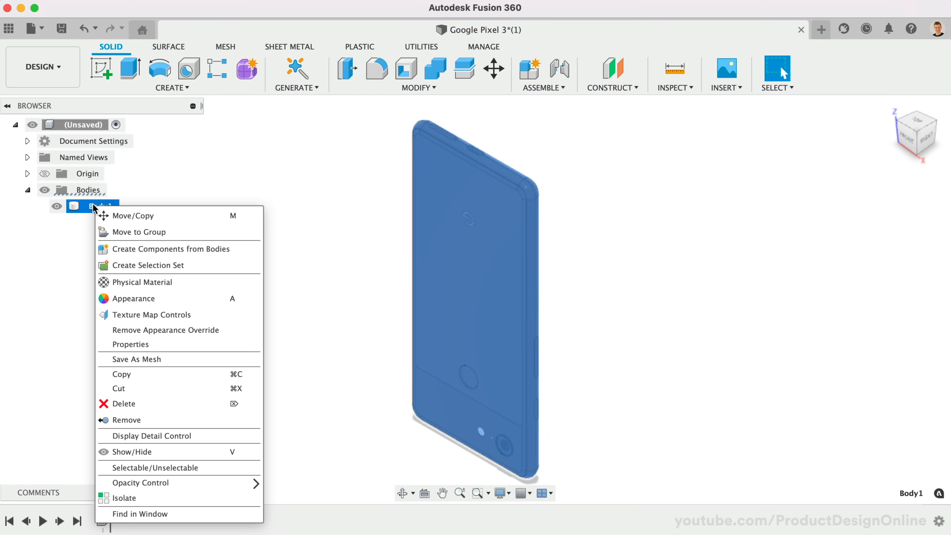
mouse_move(235, 253)
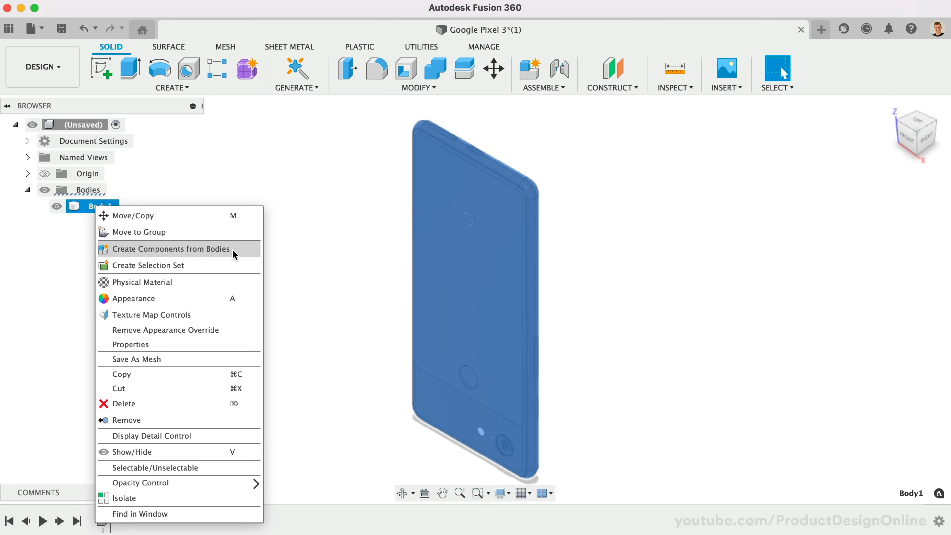
left_click(171, 248)
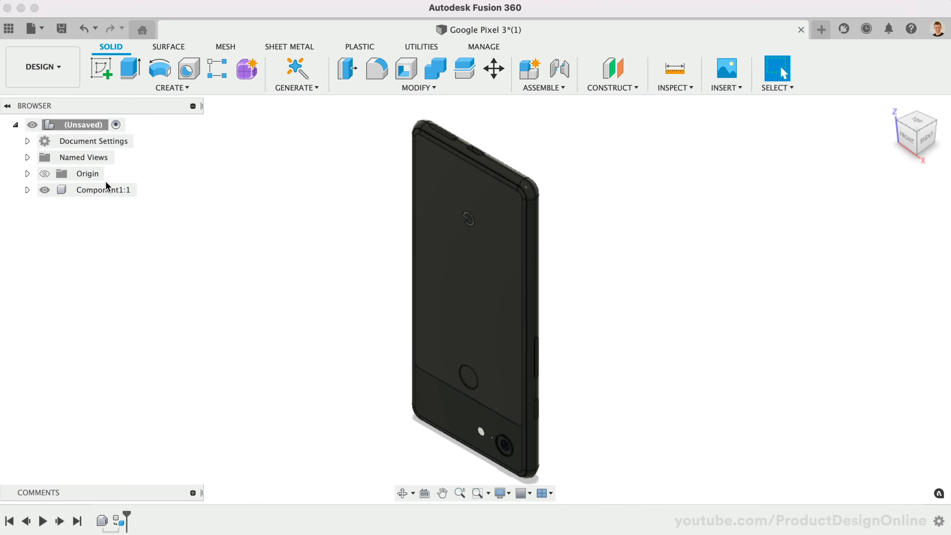
mouse_move(237, 204)
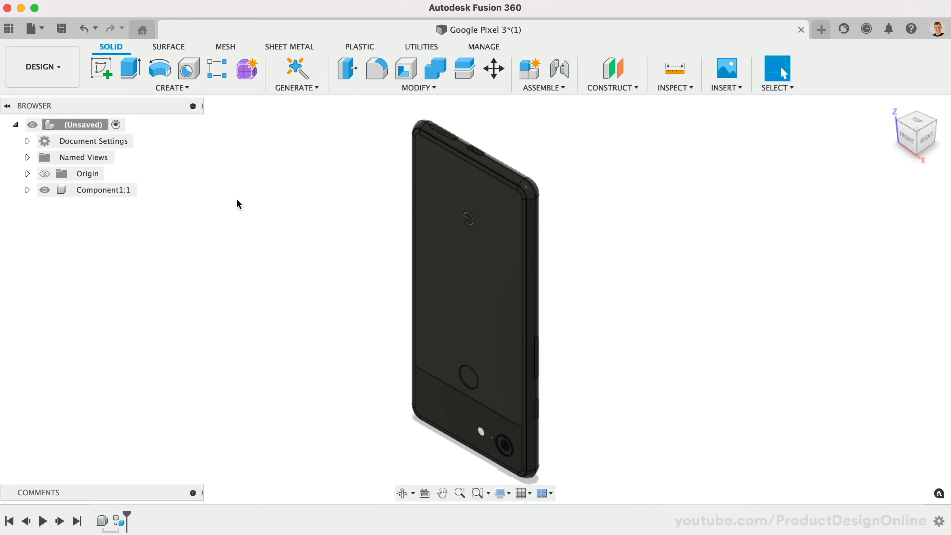
mouse_move(133, 201)
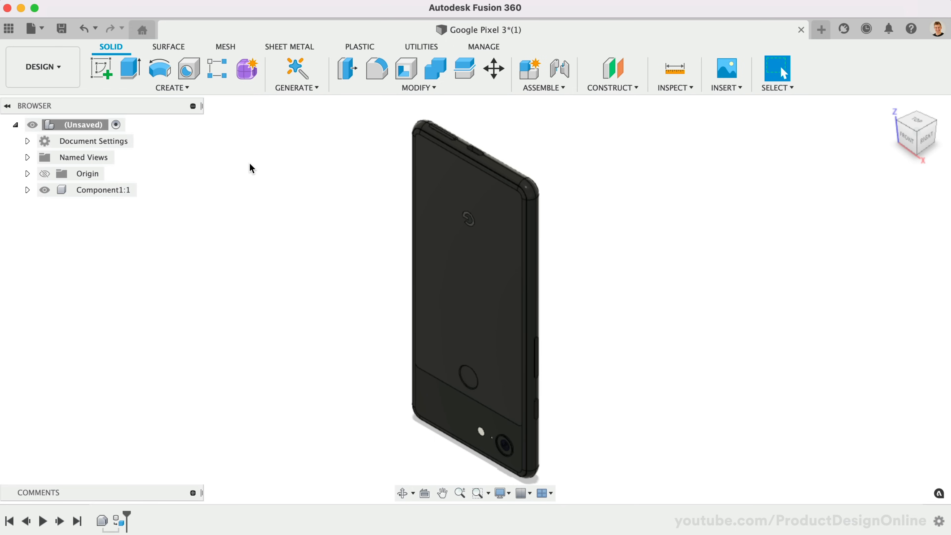
Joint Component1's centre point to the design origin so the phone lies flat screen-up.
left_click(559, 68)
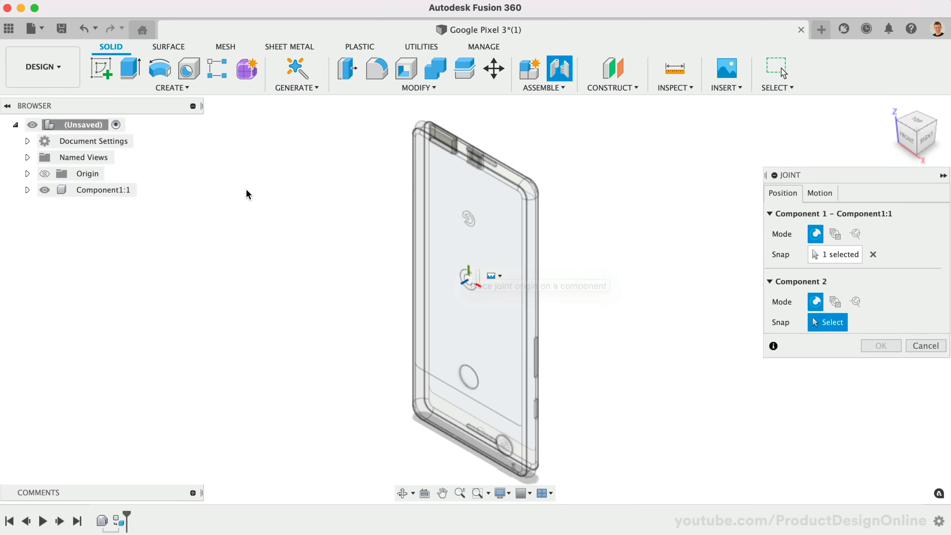
left_click(476, 301)
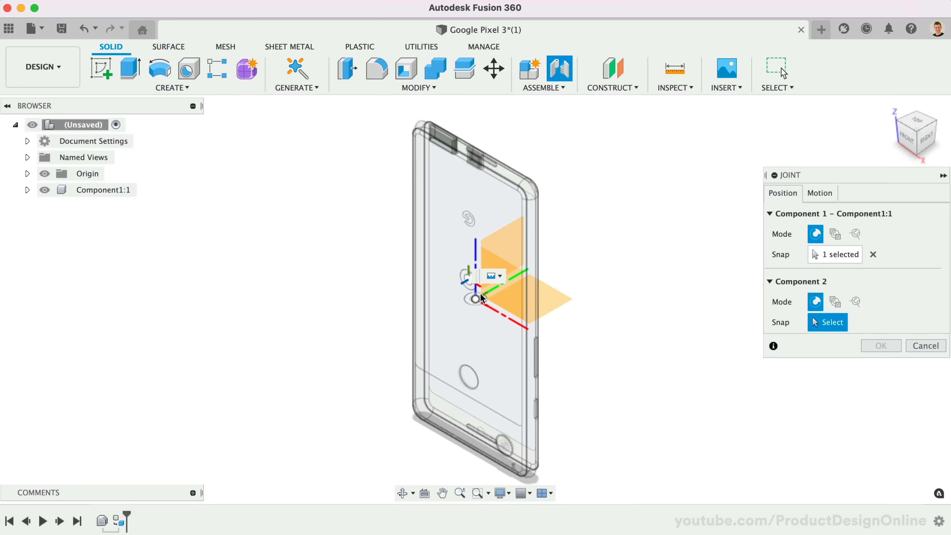
left_click(474, 299)
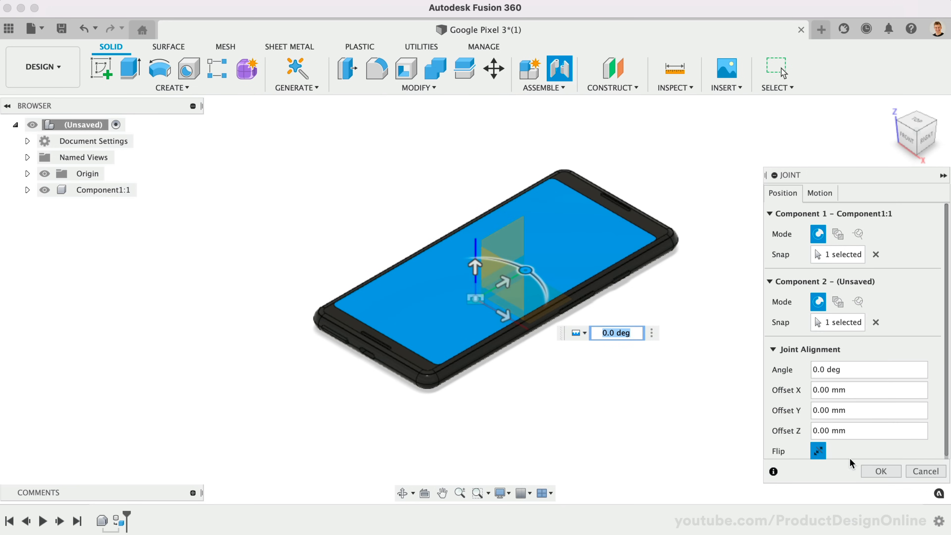
left_click(881, 471)
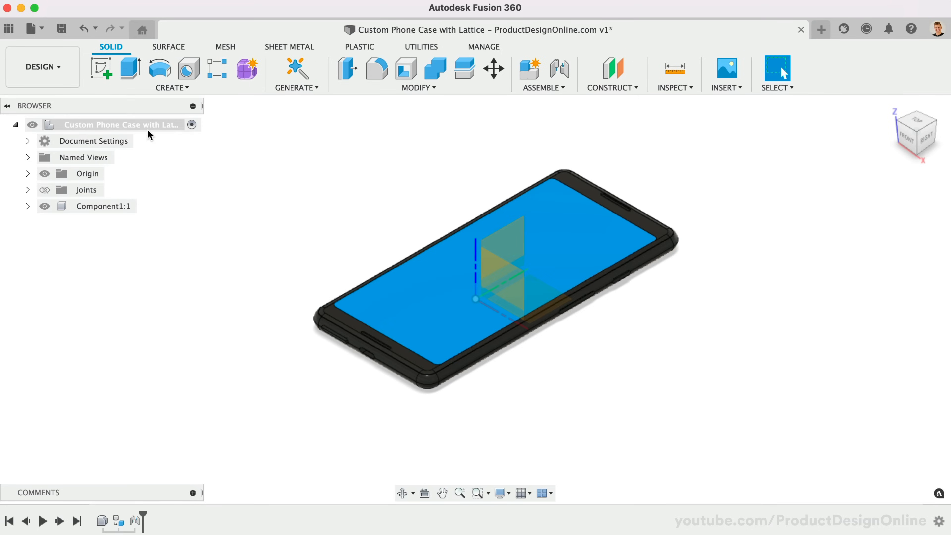
Create a new active component named for the phone case ('Ph...').
left_click(528, 68)
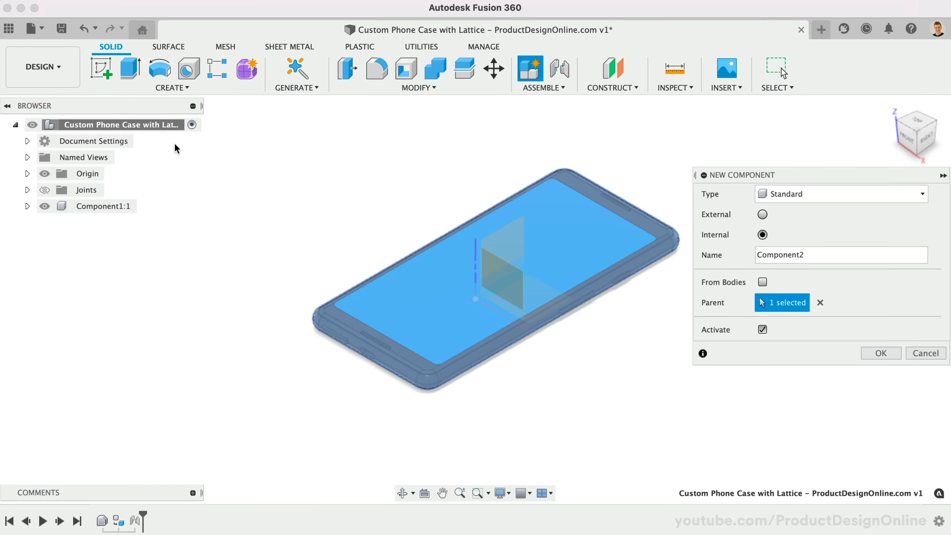
type("Ph")
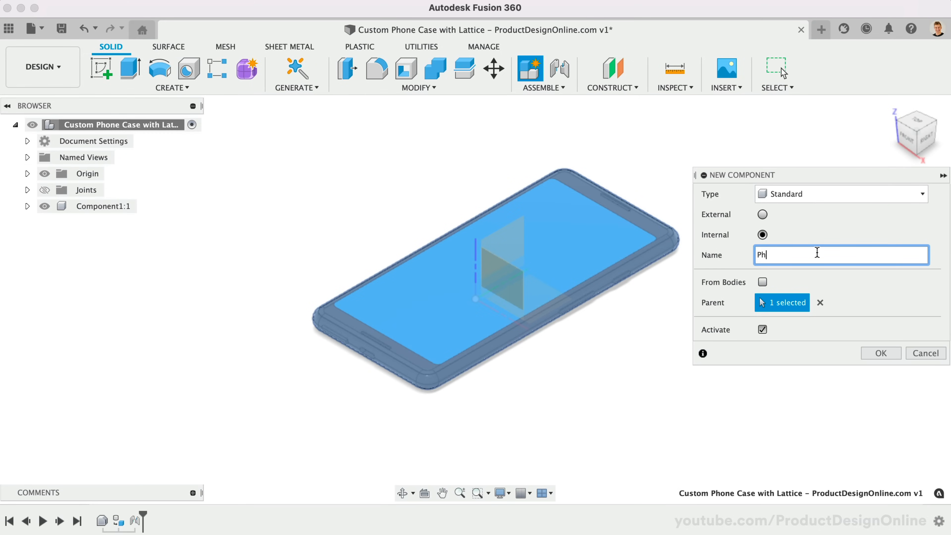
left_click(881, 353)
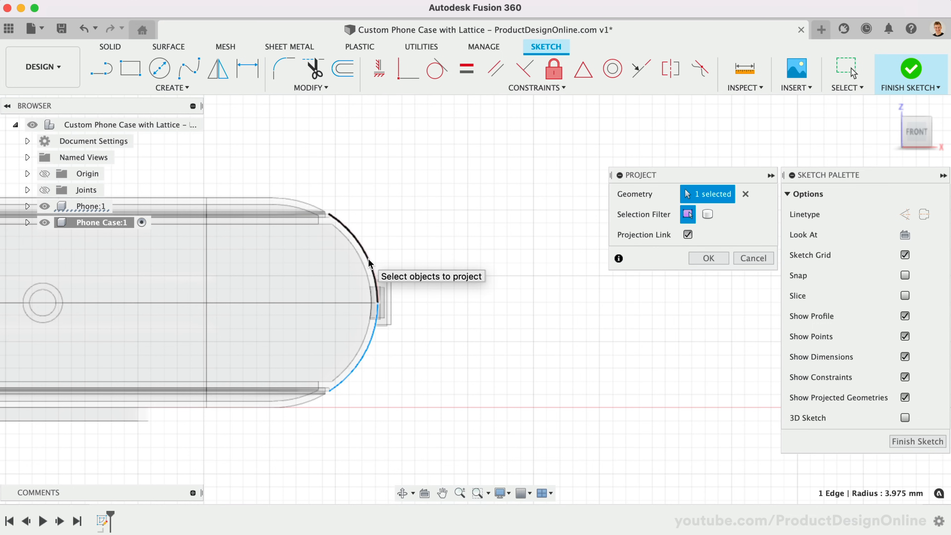
Project the four curved edges of the phone's rounded end into the case sketch.
left_click(333, 216)
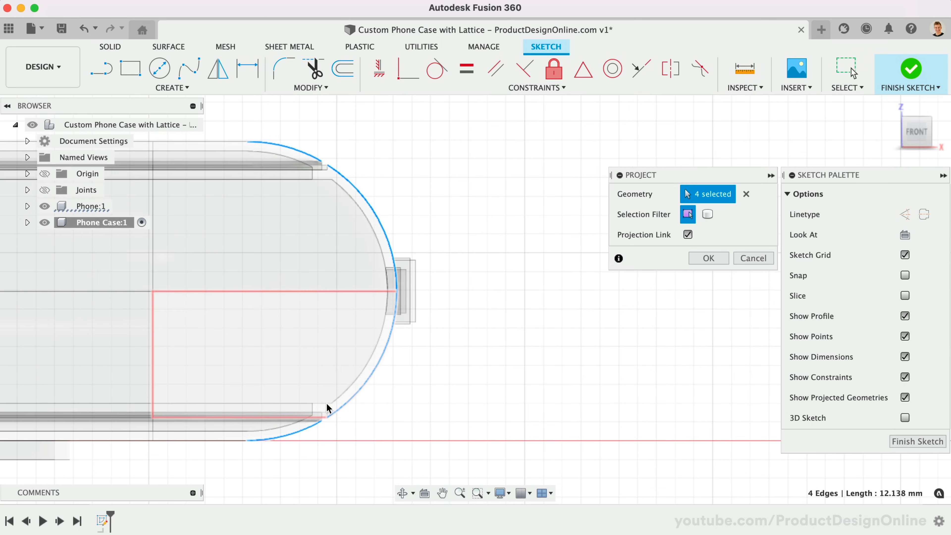
left_click(708, 258)
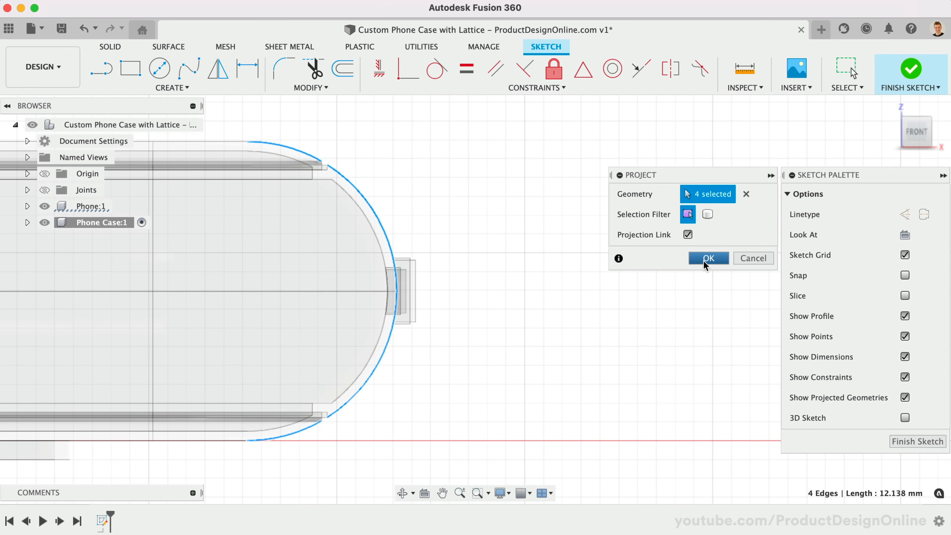
left_click(708, 258)
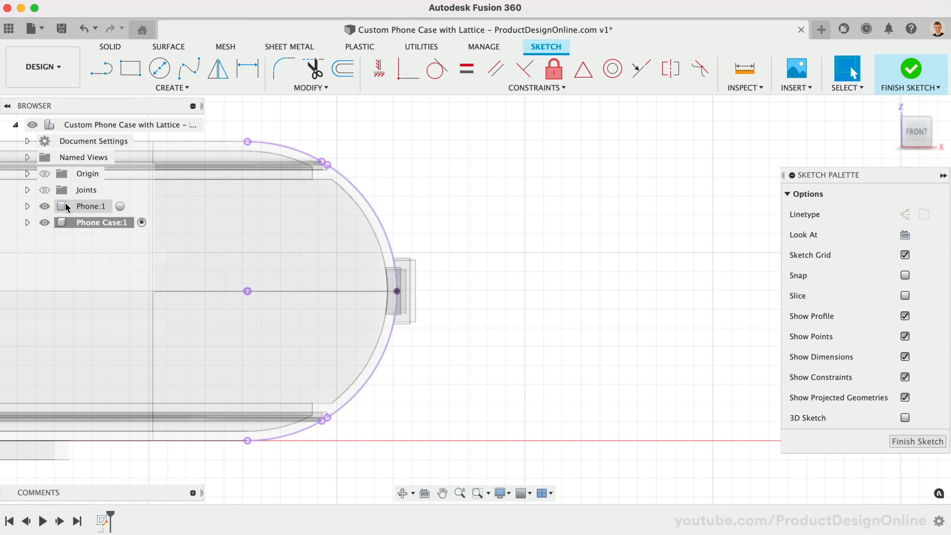
Hide the phone and start a three-point arc on the projected rounded-end curve.
left_click(43, 205)
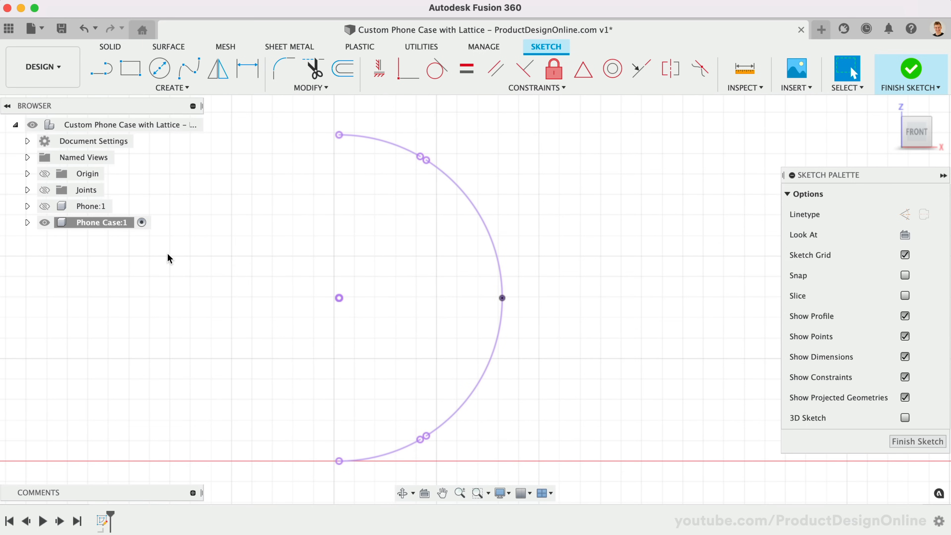
left_click(172, 87)
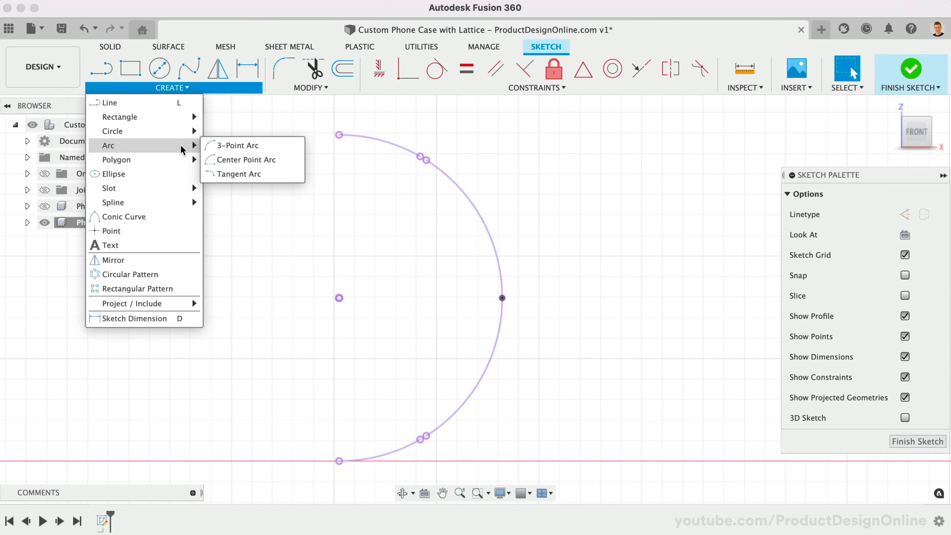
mouse_move(236, 146)
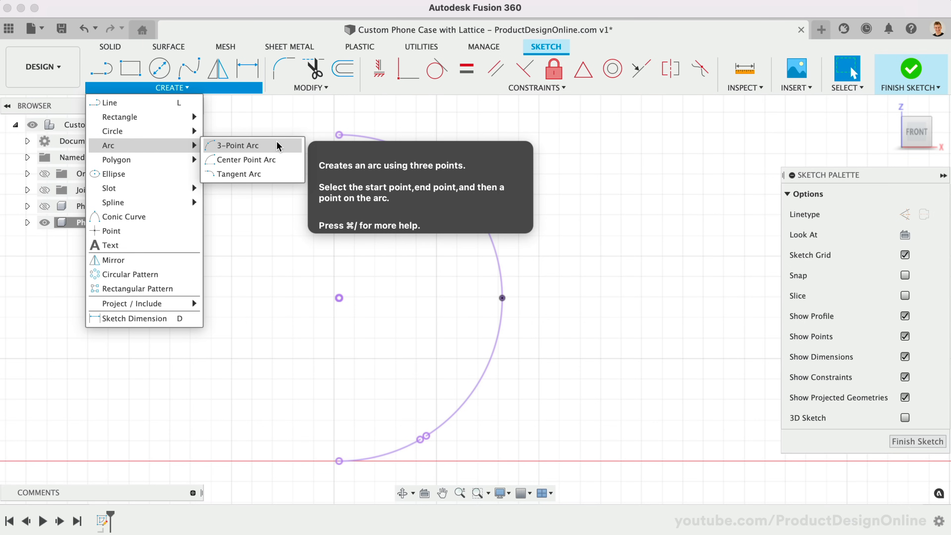
left_click(235, 145)
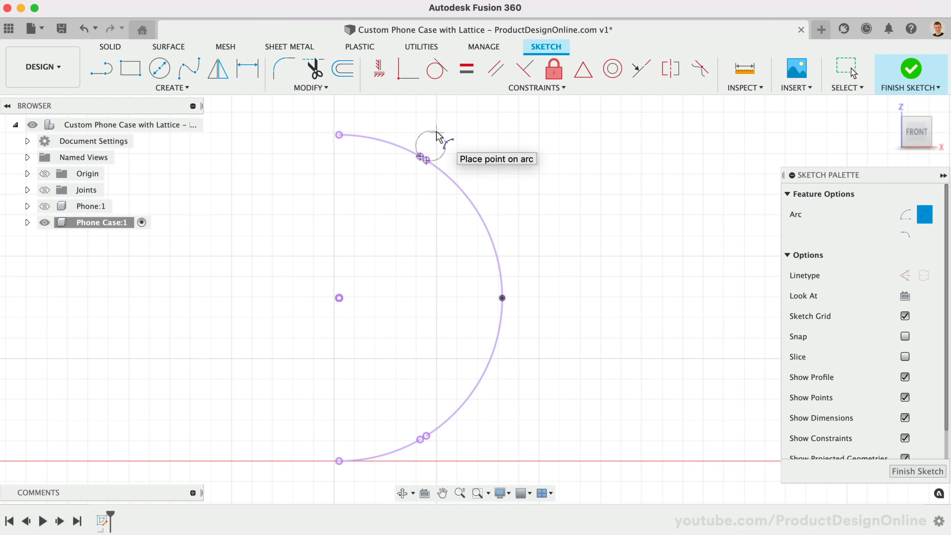
left_click(430, 146)
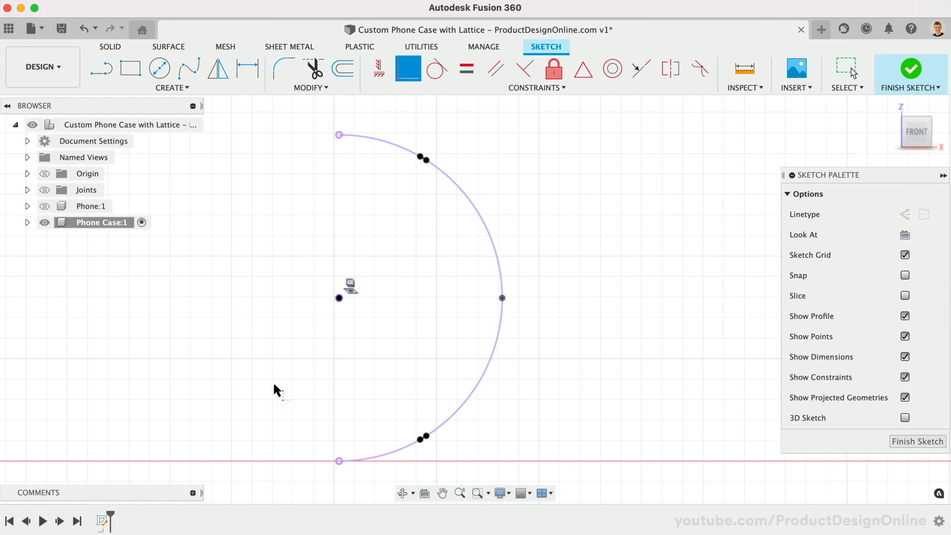
Offset the traced arc outward by 0.25 mm.
left_click(847, 68)
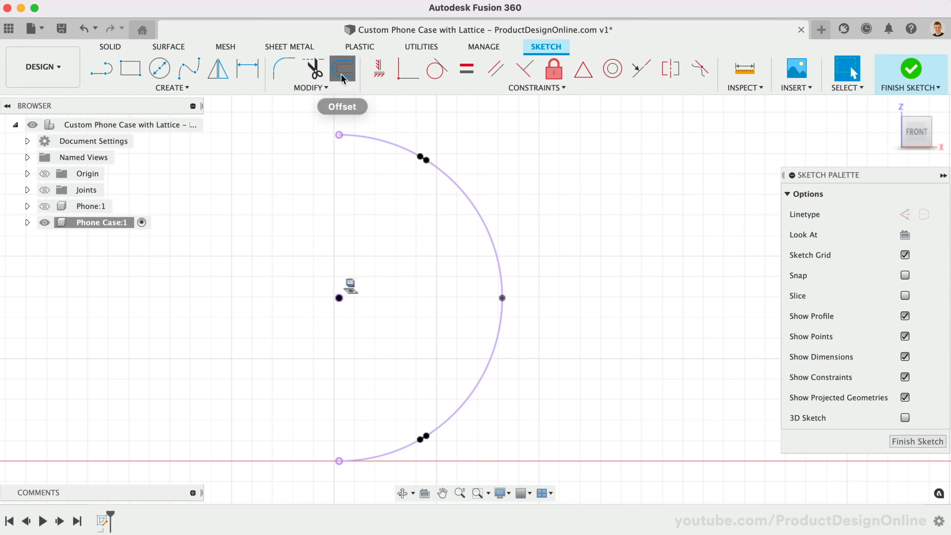
left_click(341, 68)
type(".25")
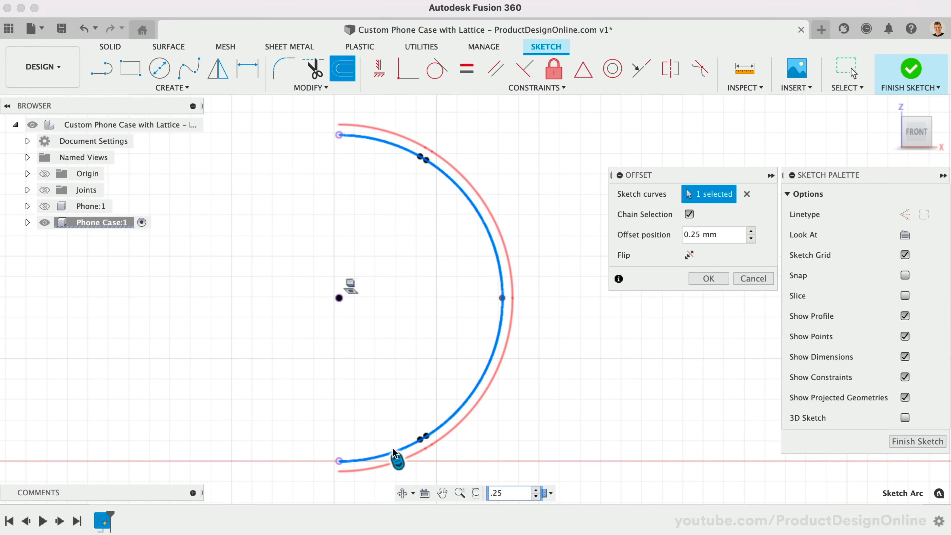
left_click(708, 278)
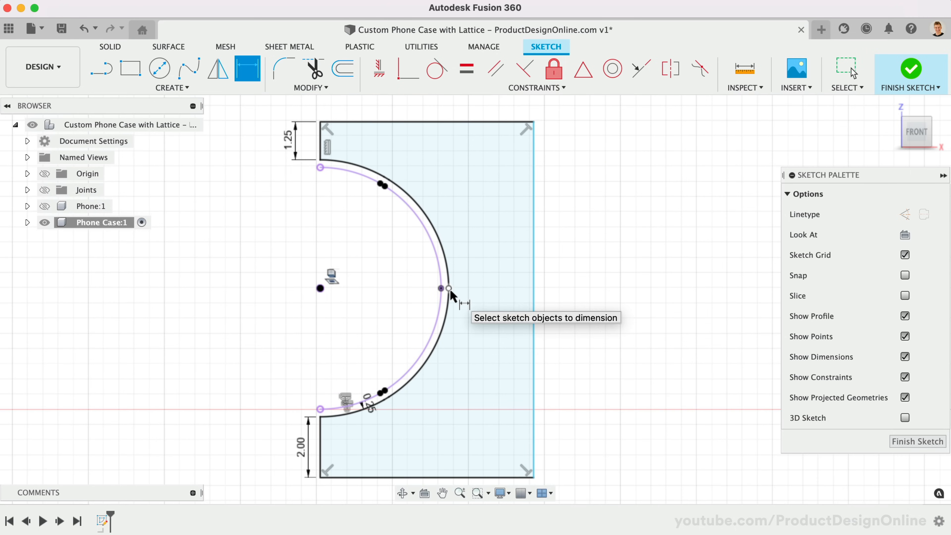
Dimension the rim profile's width from the arc to its outer edge at 2.00 mm.
left_click(535, 297)
type("2")
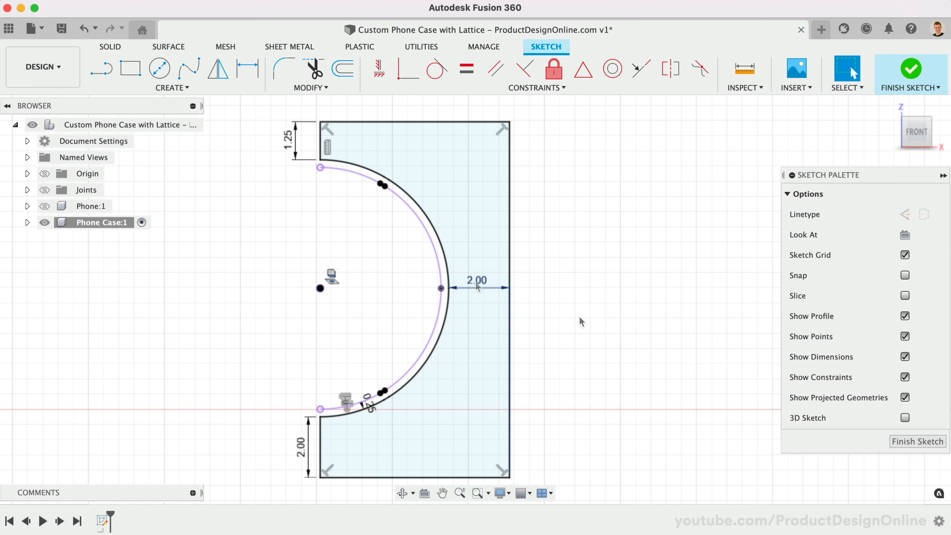
mouse_move(575, 296)
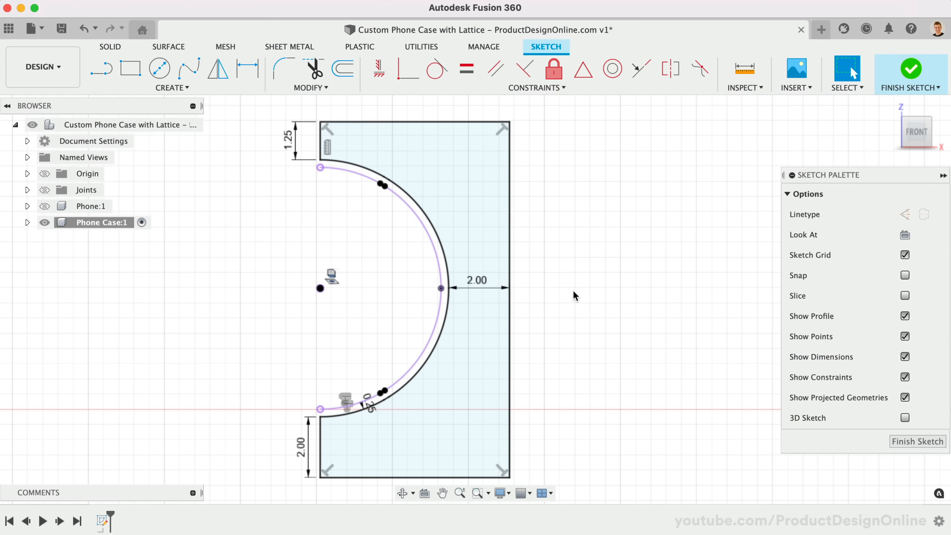
mouse_move(200, 200)
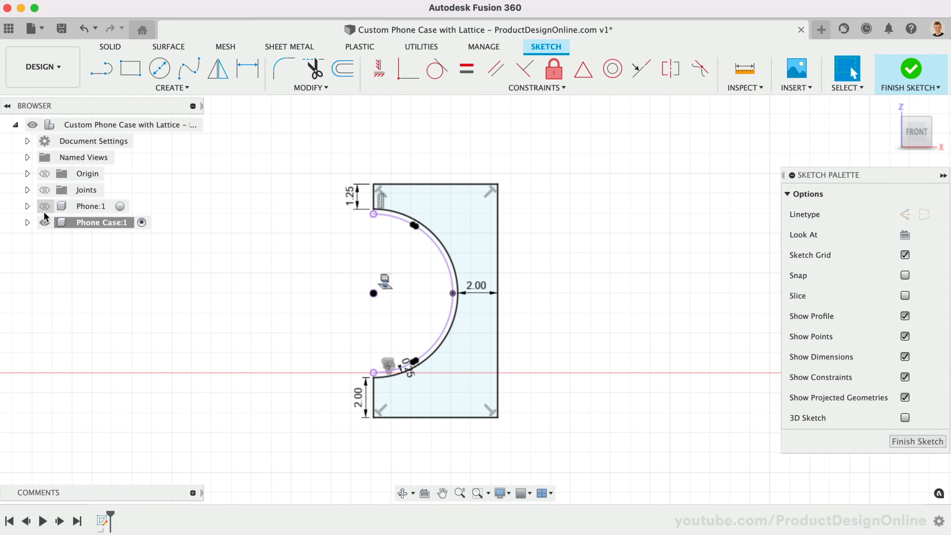
Run Sweep (via S shortcut) and pick the rim profile to sweep around the phone outline.
type("s")
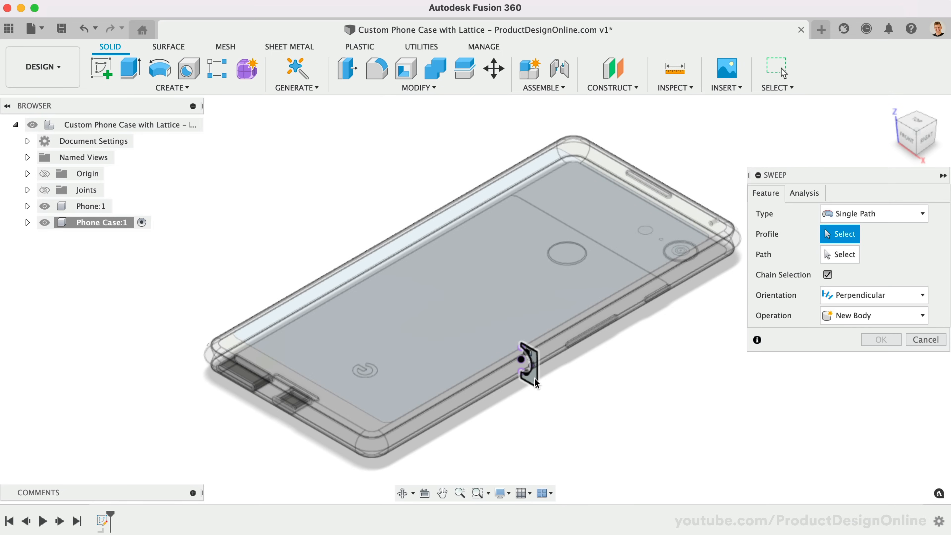
left_click(524, 362)
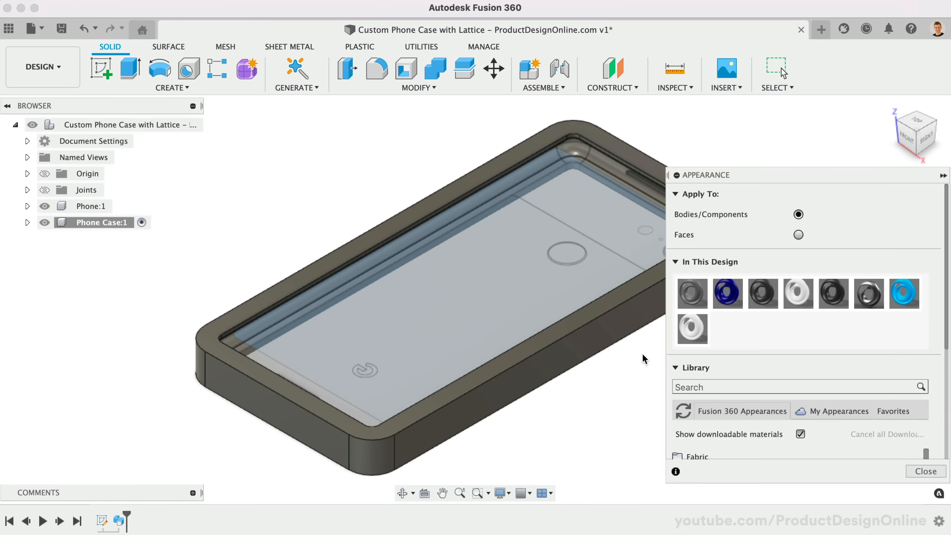
mouse_move(903, 294)
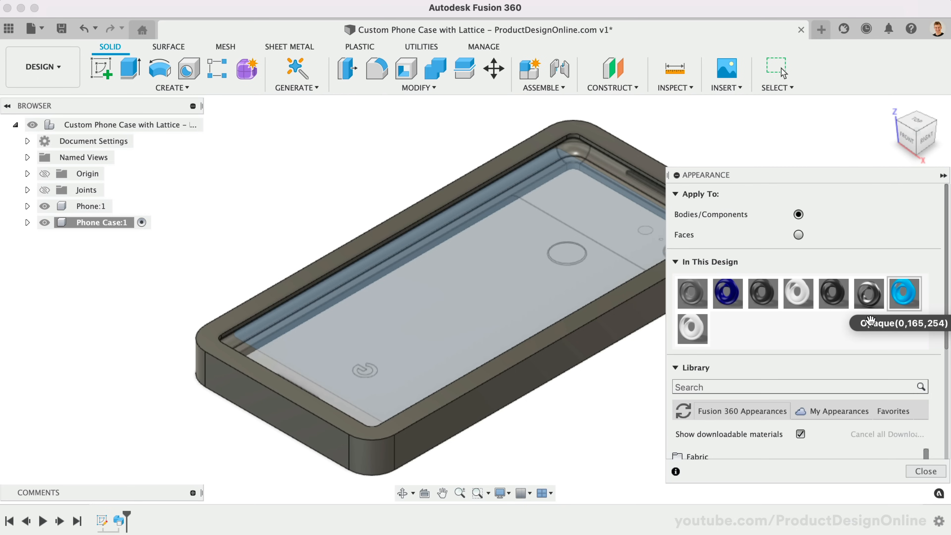
Apply the Plastic - Matte (Blue) appearance to the case body and confirm the colour.
type("blue")
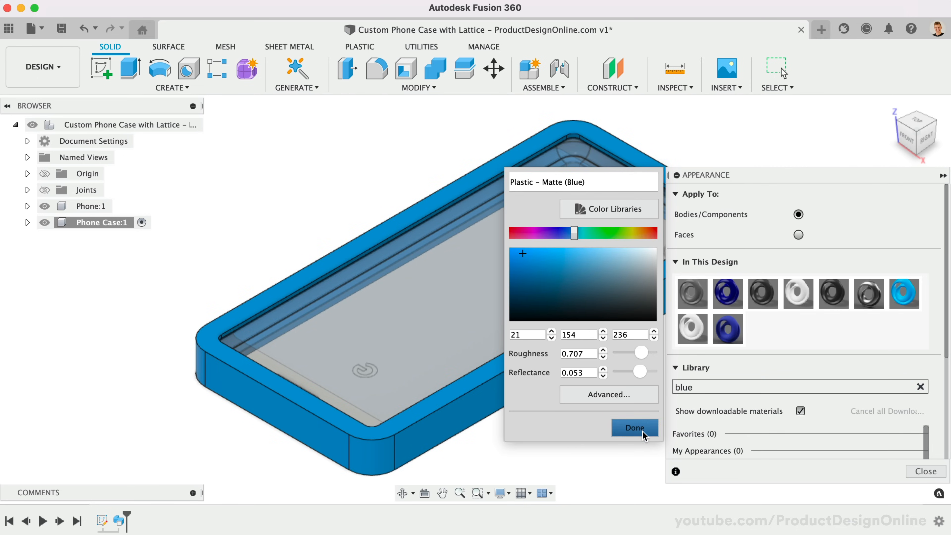
left_click(376, 68)
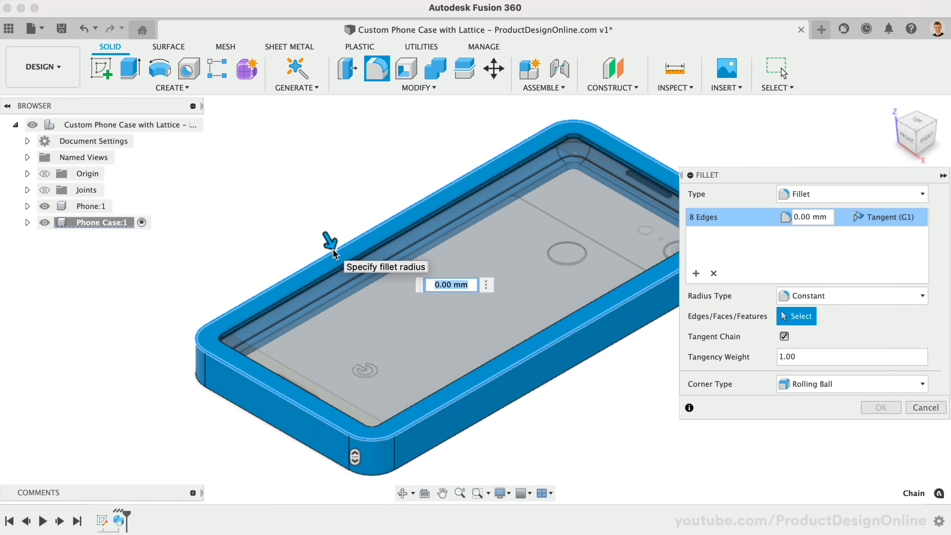
Fillet the top outer edges 2 mm and a second set of lower outer edges 3 mm.
type("2")
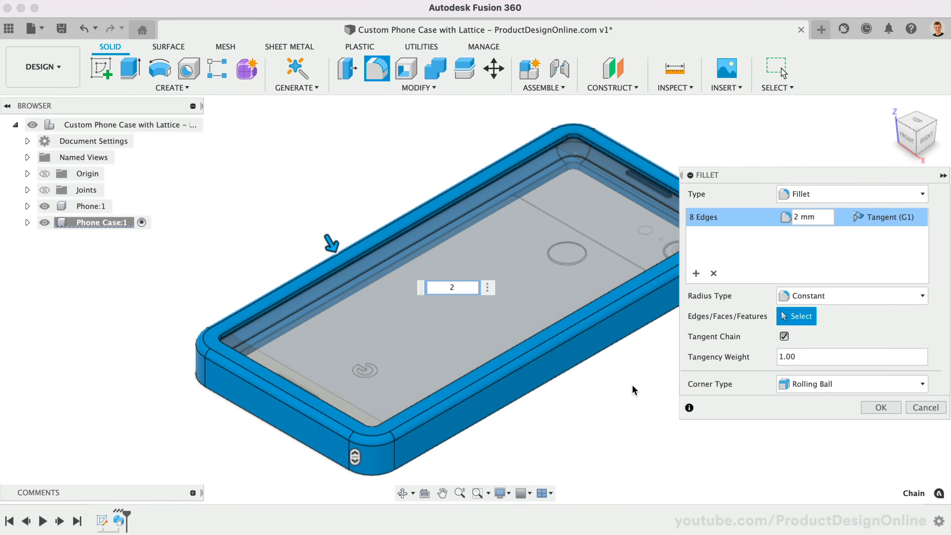
mouse_move(714, 331)
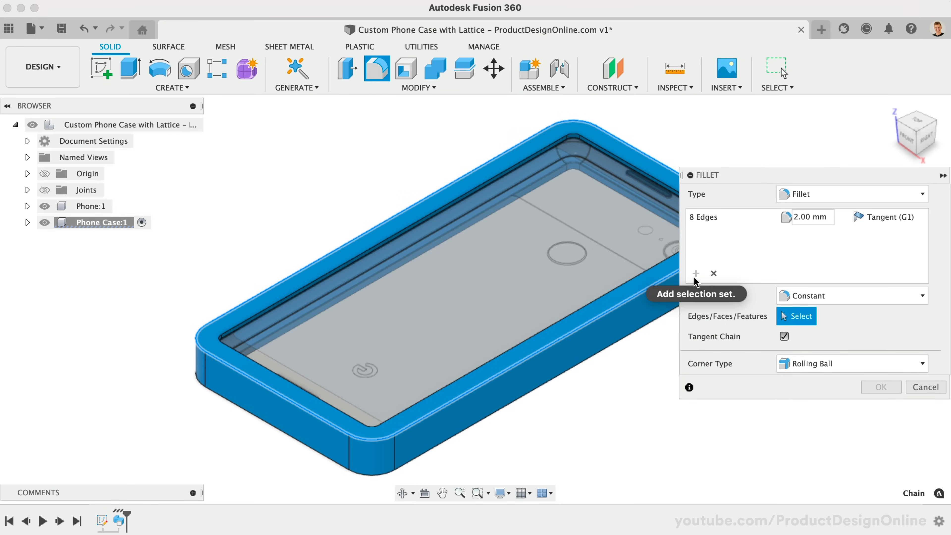
left_click(696, 273)
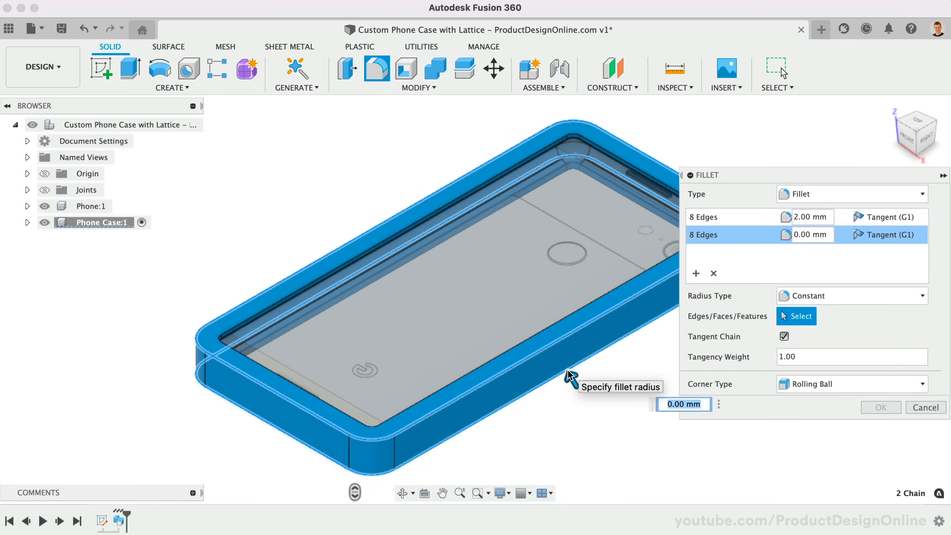
type("3")
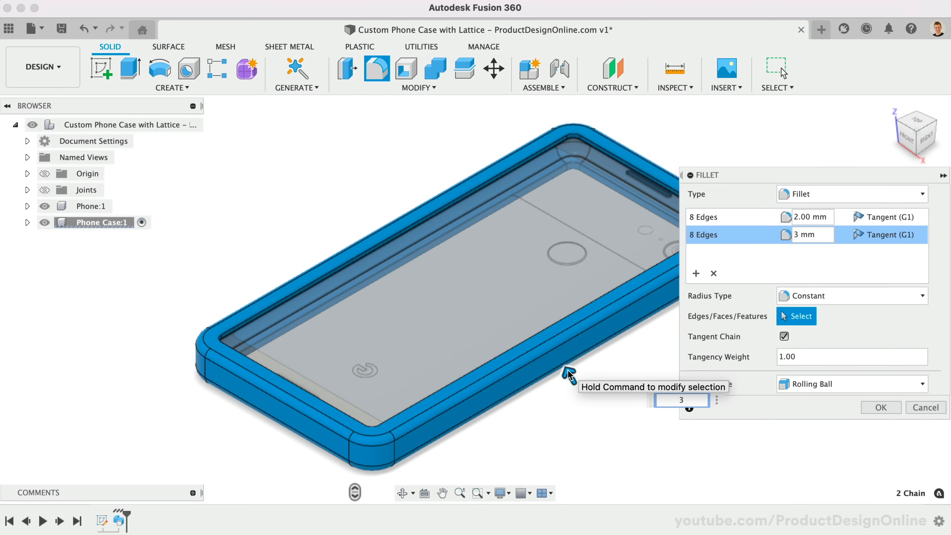
left_click(881, 408)
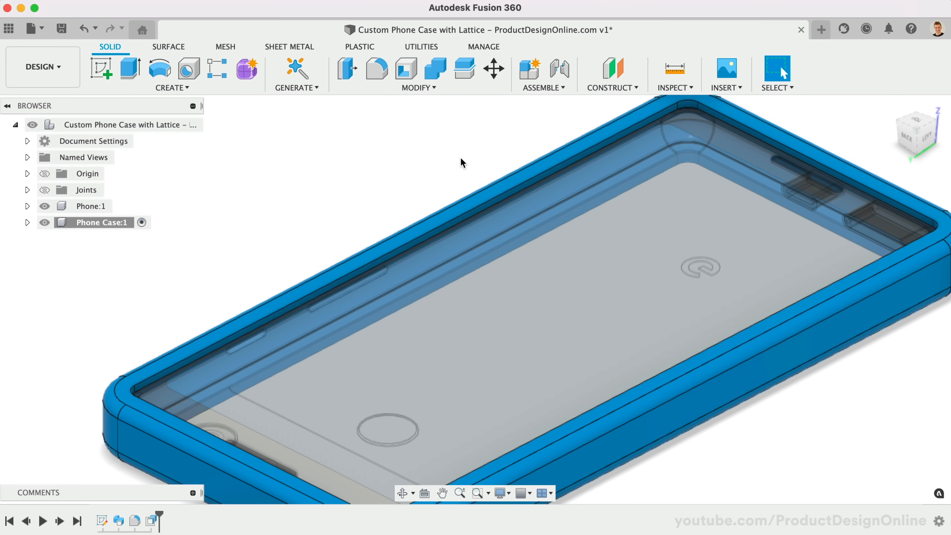
Chamfer the case's inner top edge by 1.25 mm via Modify > Chamfer.
left_click(417, 87)
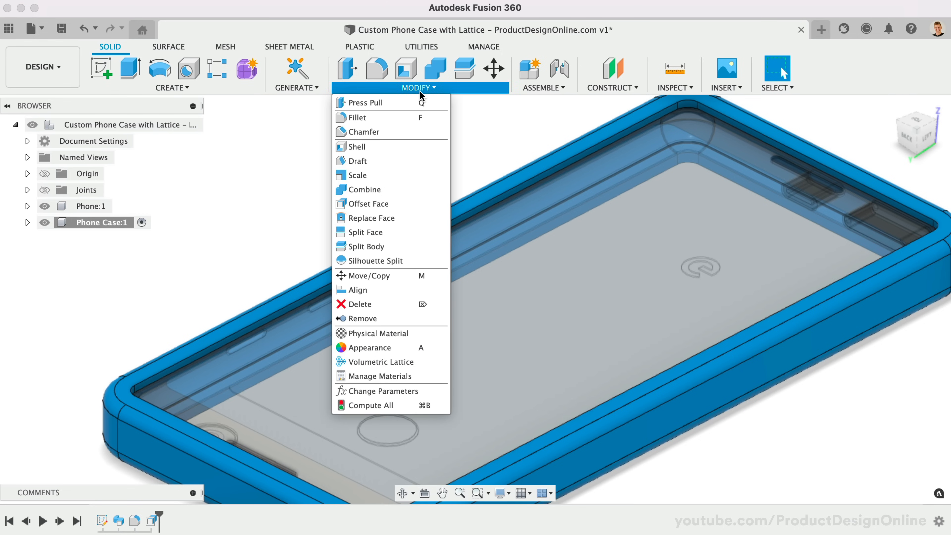
left_click(363, 132)
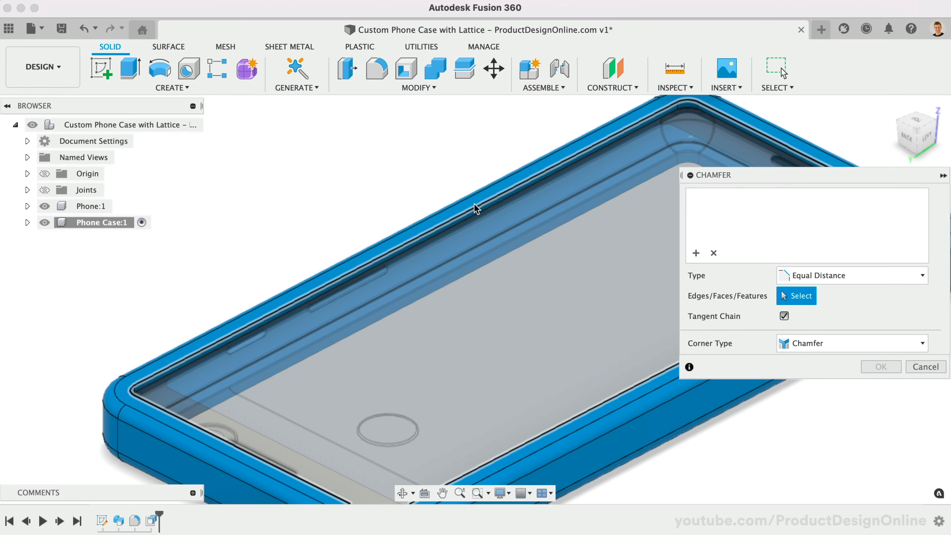
left_click(479, 203)
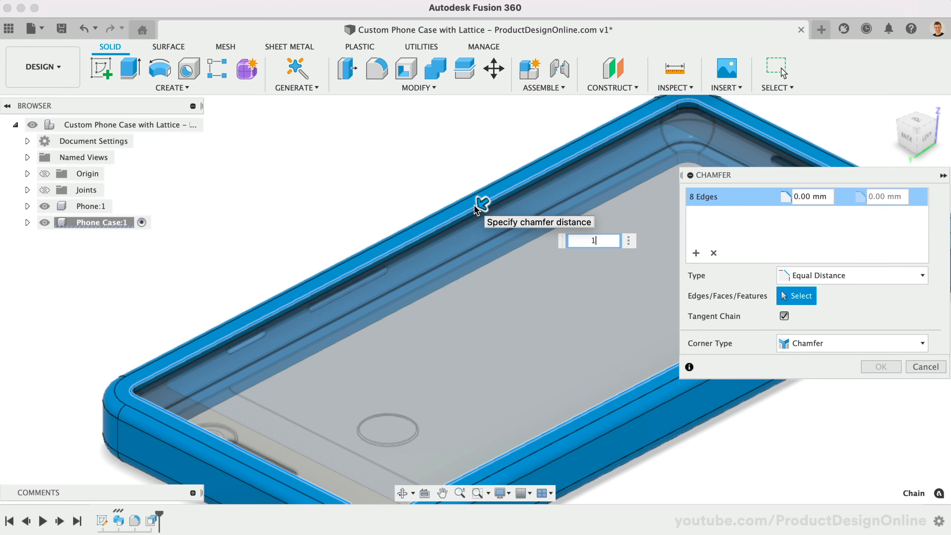
type("1.25")
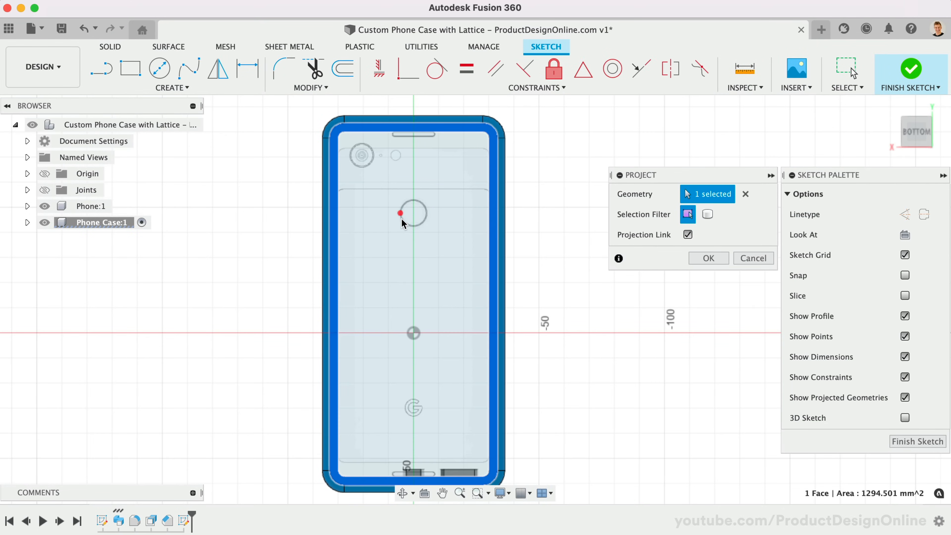
Project the camera and fingerprint circles into the back sketch and offset them 1 mm.
left_click(359, 155)
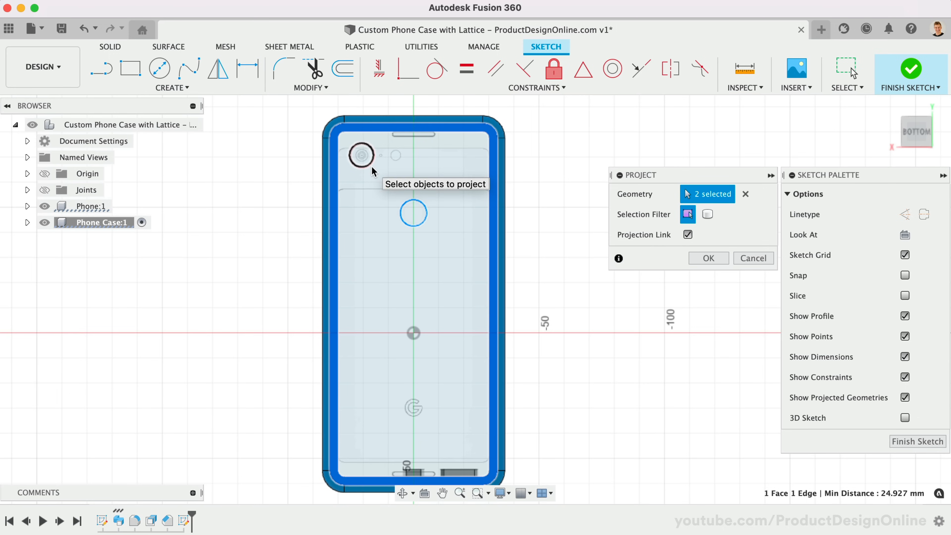
left_click(708, 258)
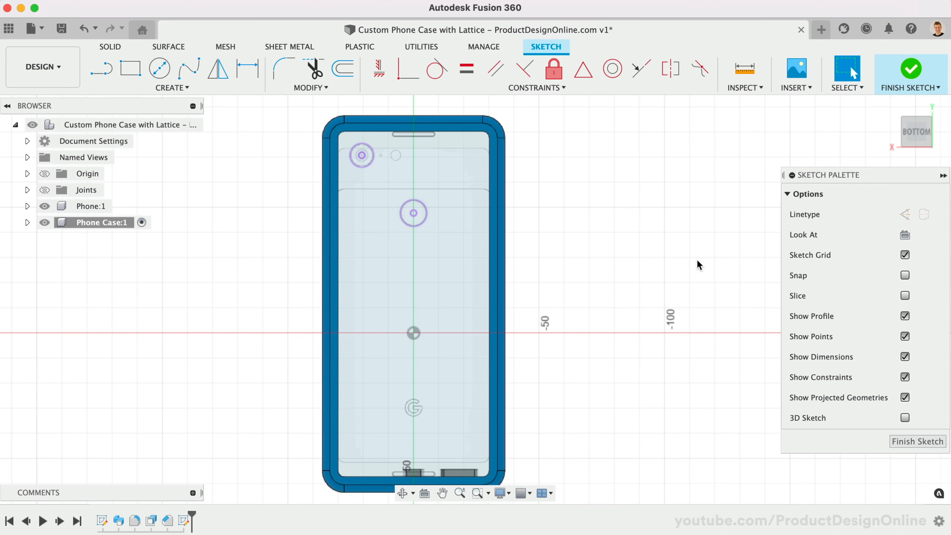
mouse_move(224, 286)
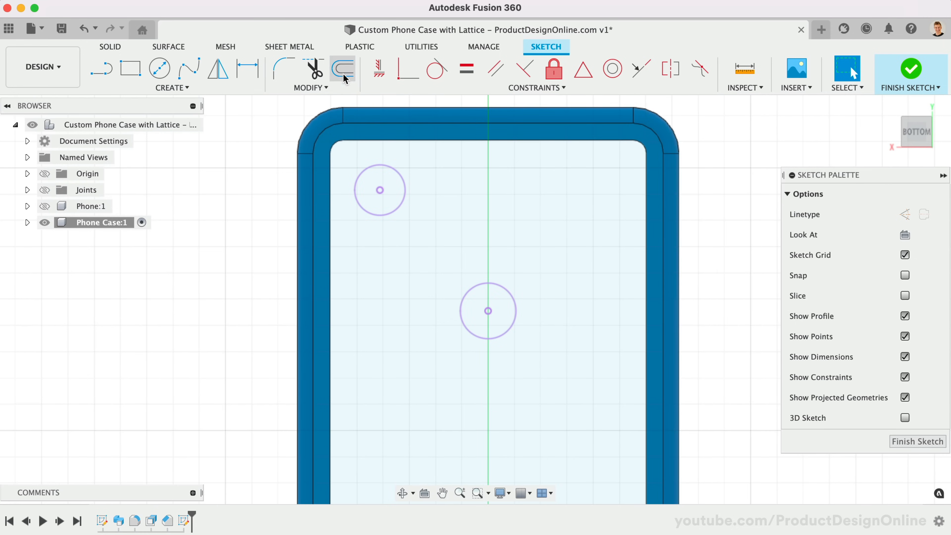
left_click(342, 68)
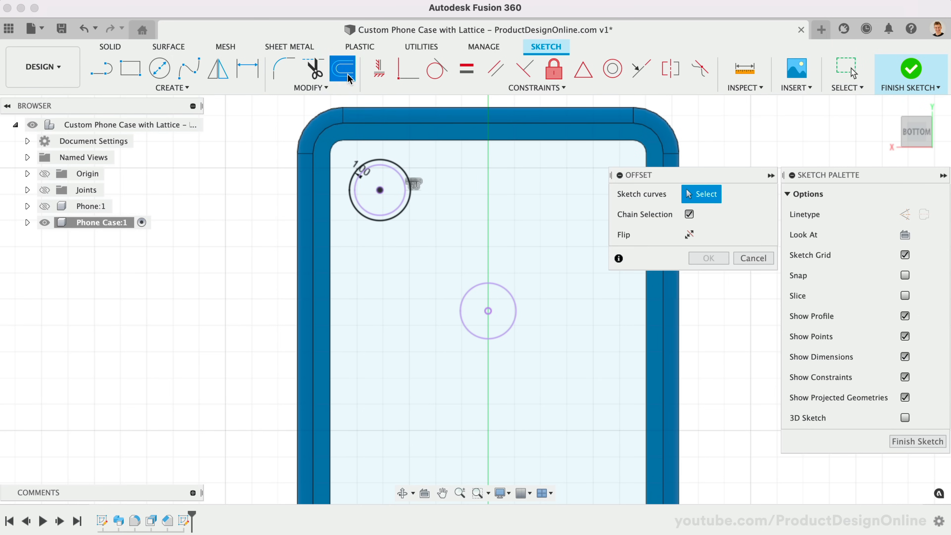
left_click(488, 310)
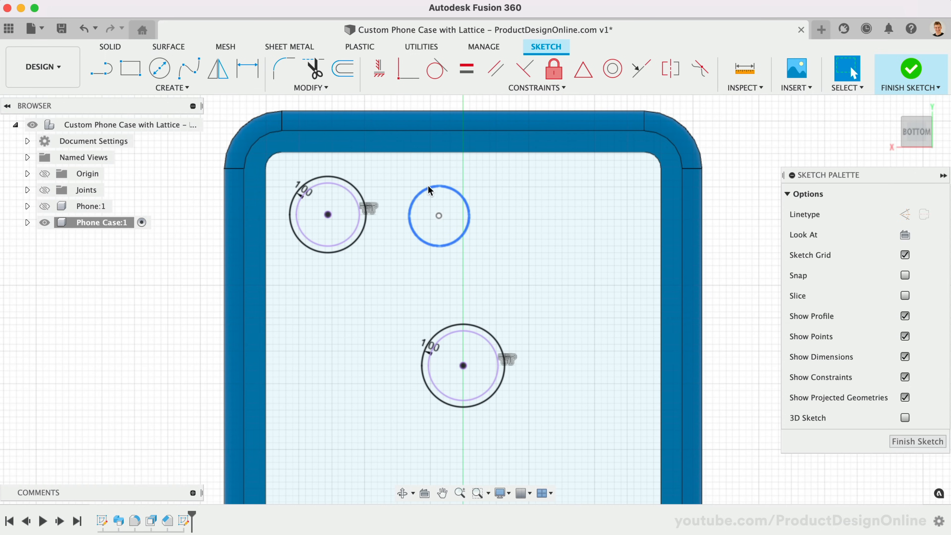
Constrain the new circle beside the camera hole equal to the camera circle.
left_click(466, 68)
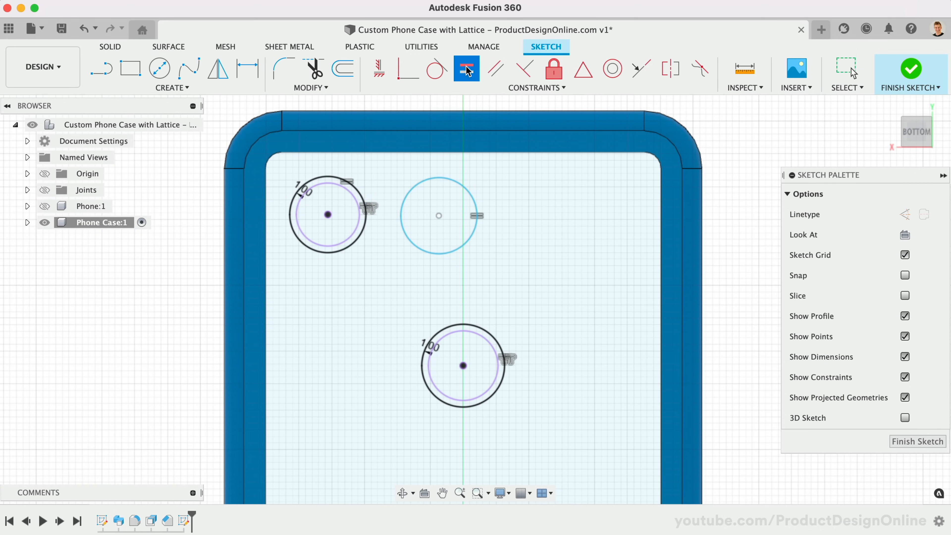
left_click(328, 213)
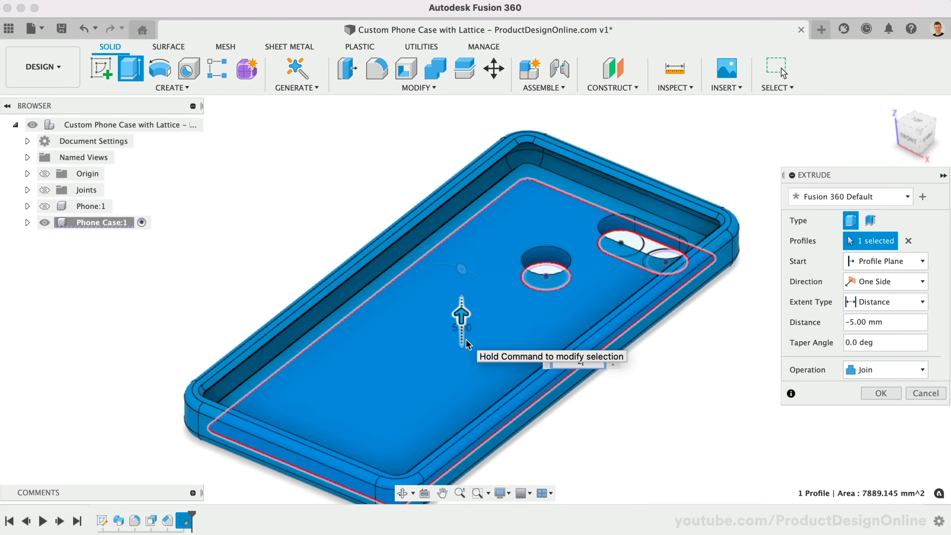
Extrude the back profile -2 mm with the operation set to New Body.
type("-2")
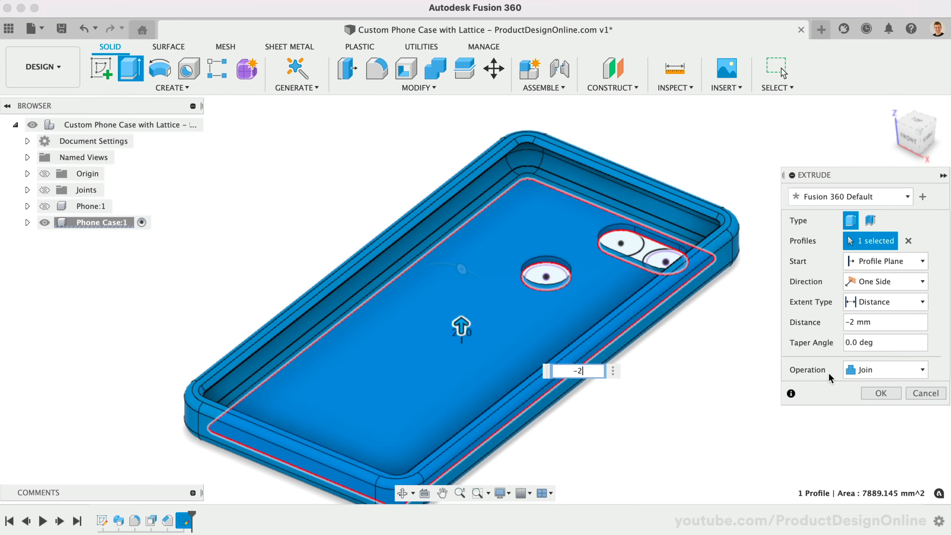
left_click(885, 370)
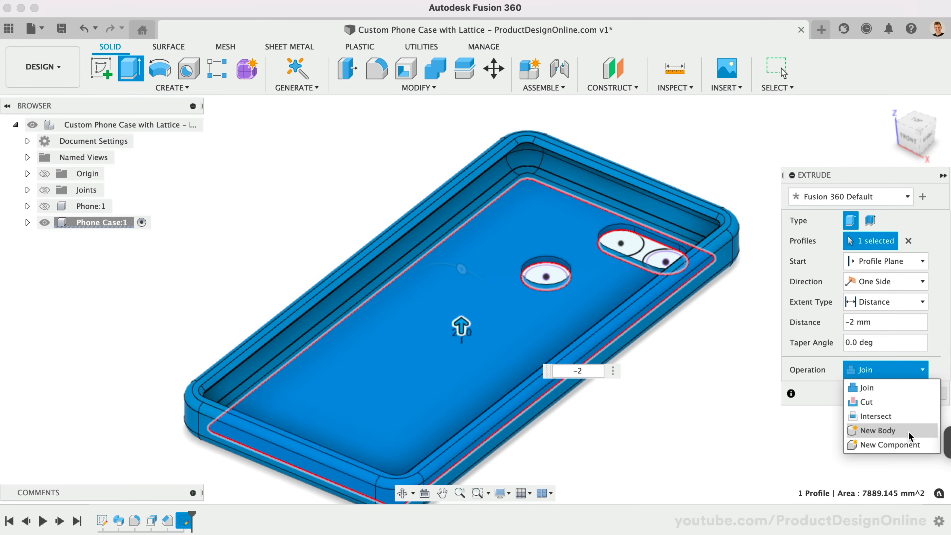
left_click(878, 430)
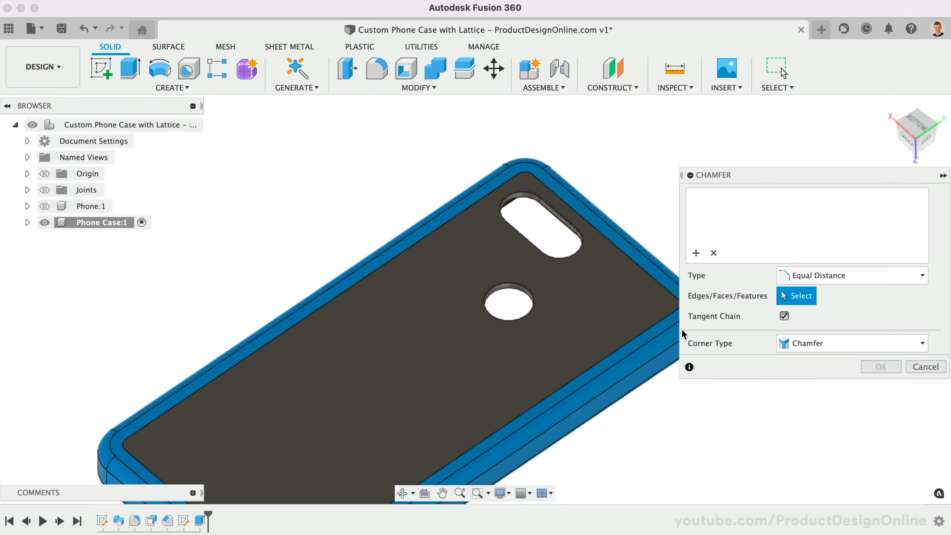
Select a back panel edge as the first chamfer target.
left_click(508, 301)
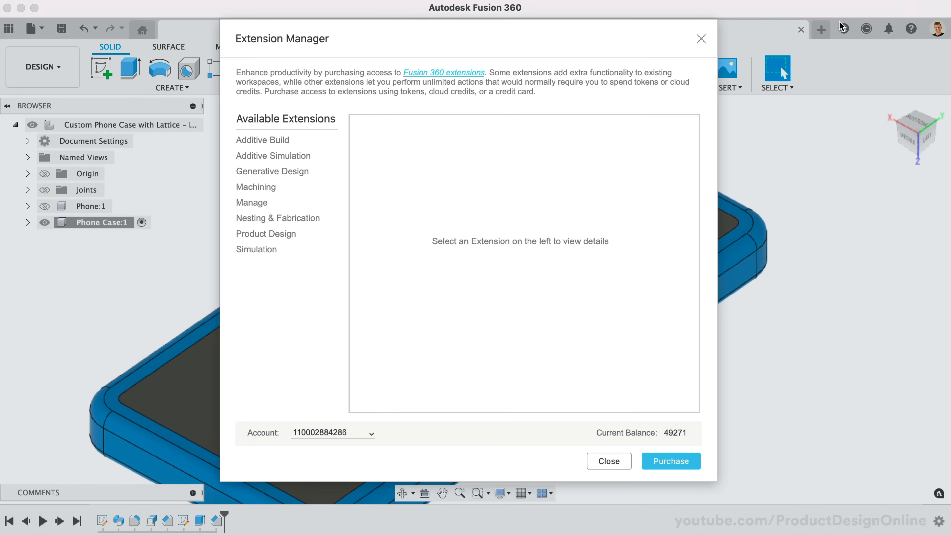
Review the Product Design extension down to Volumetric Lattice, then close the Extension Manager.
left_click(265, 233)
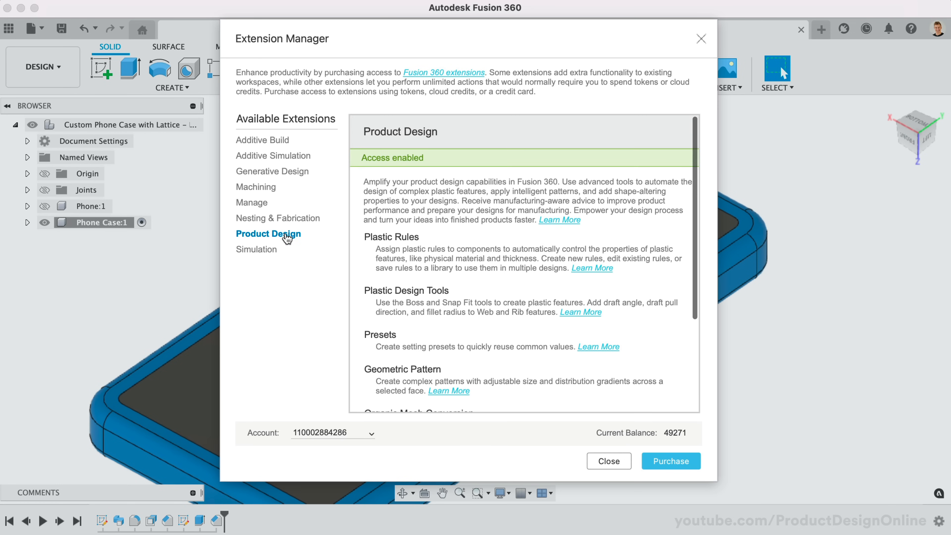
scroll("down", 3)
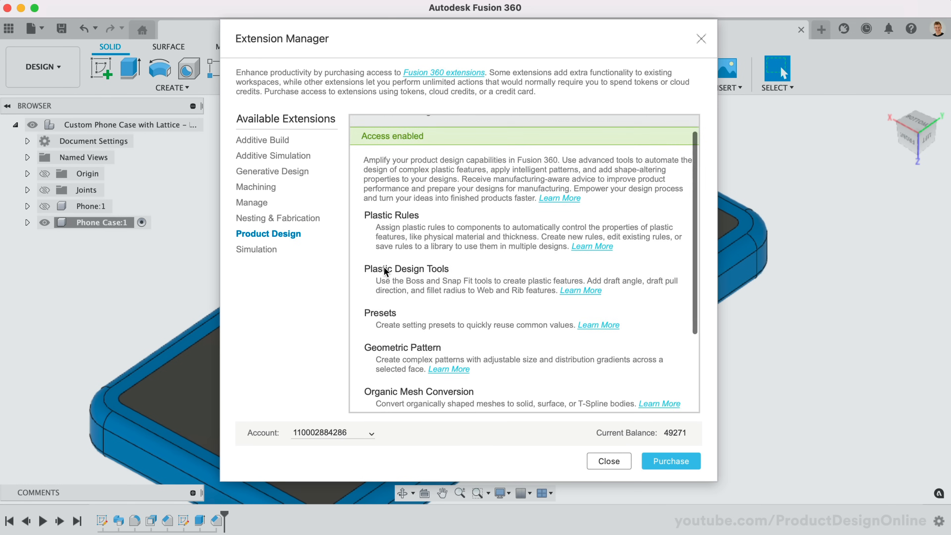
scroll("down", 3)
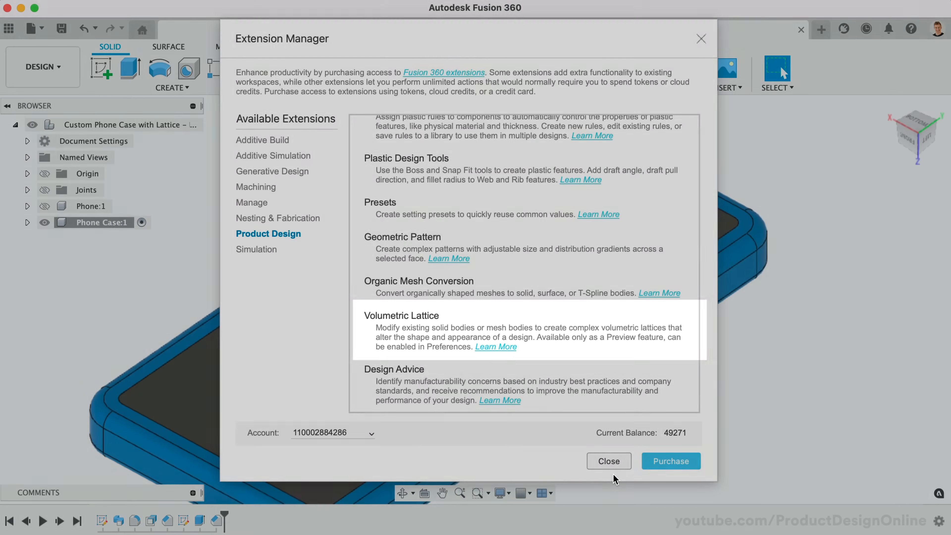
left_click(609, 462)
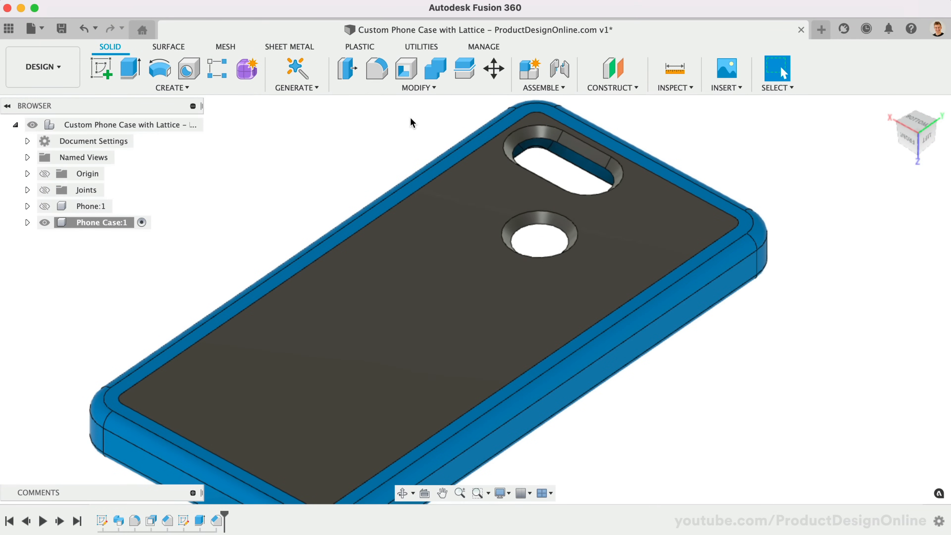
left_click(417, 87)
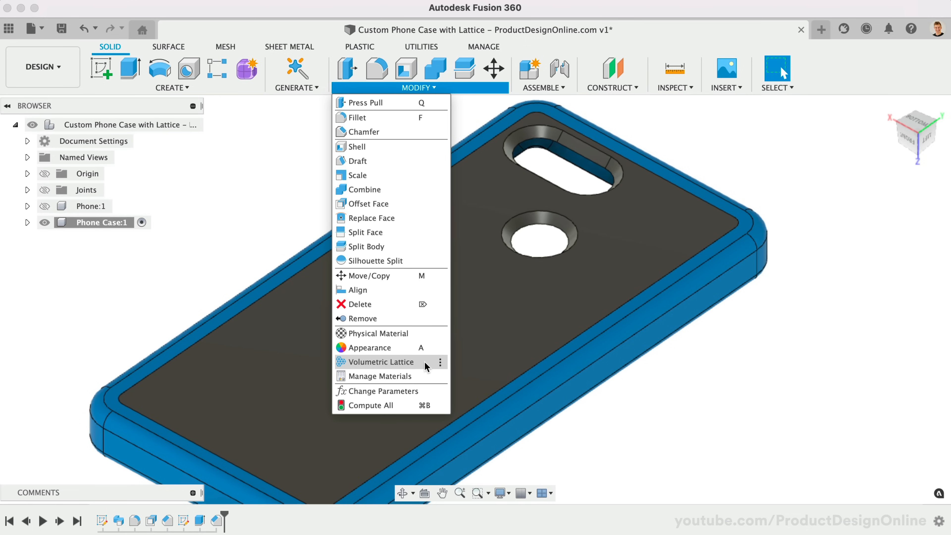
Start a Volumetric Lattice with Gyroid cells on the back panel and show its Offset settings.
left_click(382, 361)
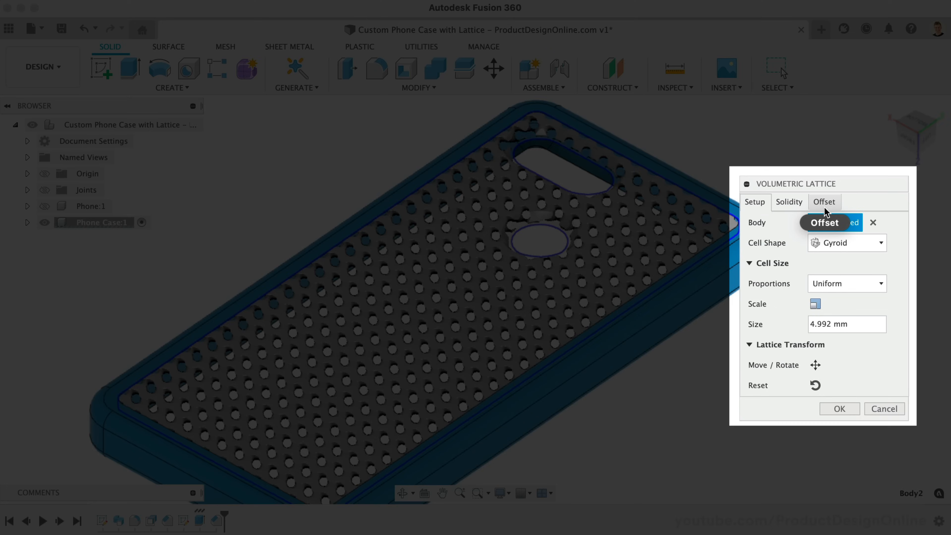
left_click(824, 201)
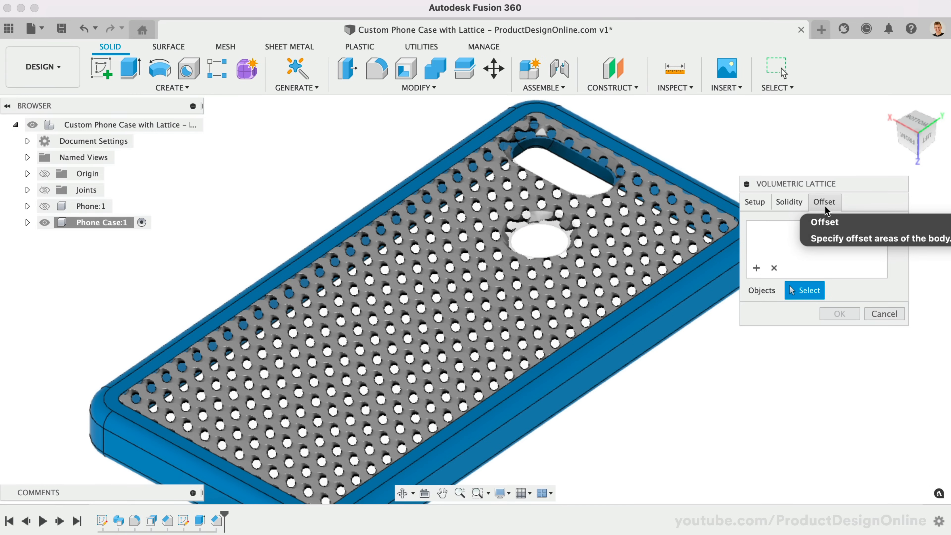
mouse_move(763, 238)
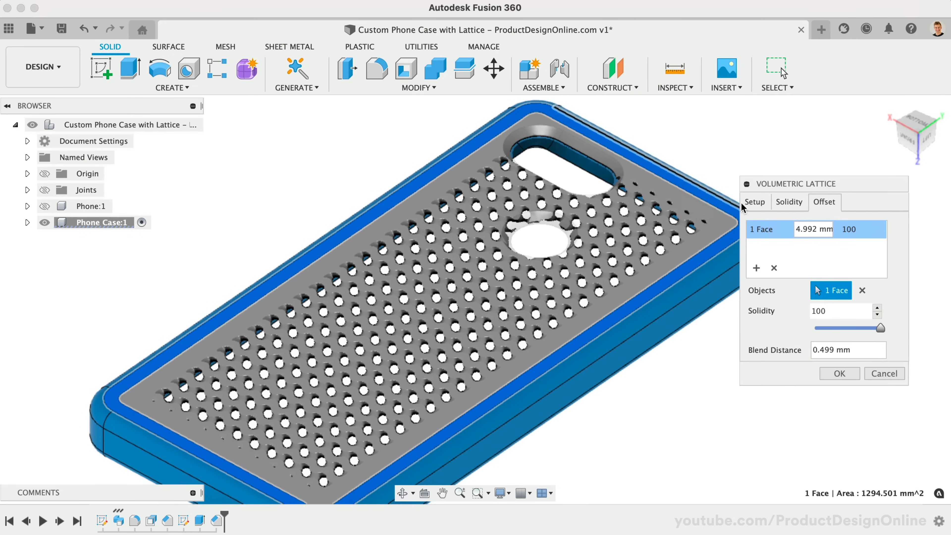
Add the back face and round-hole edges as a 2 mm solid offset.
left_click(812, 230)
type("2")
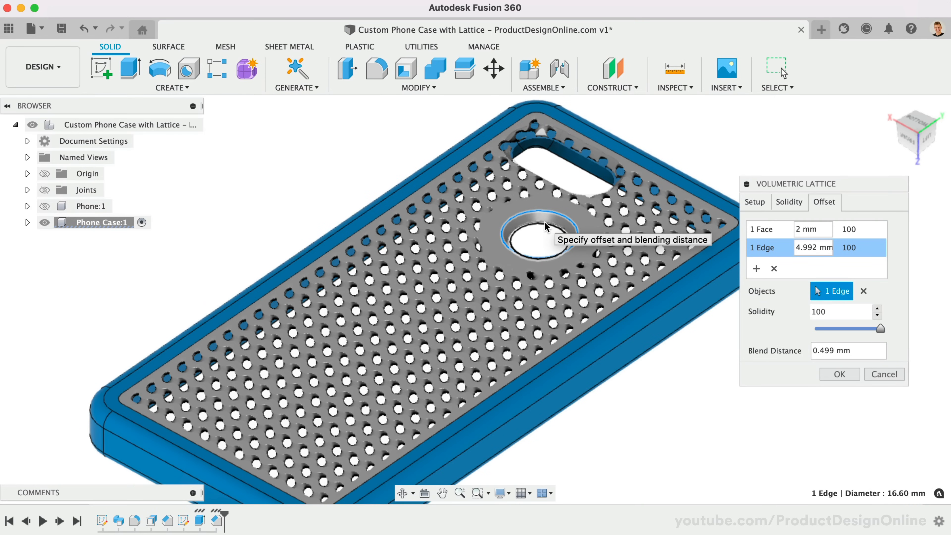
left_click(537, 236)
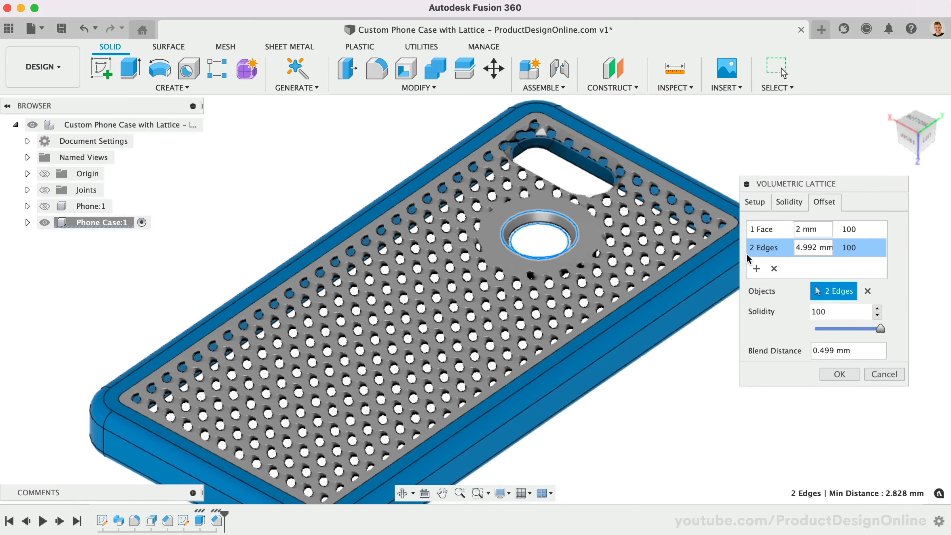
left_click(813, 248)
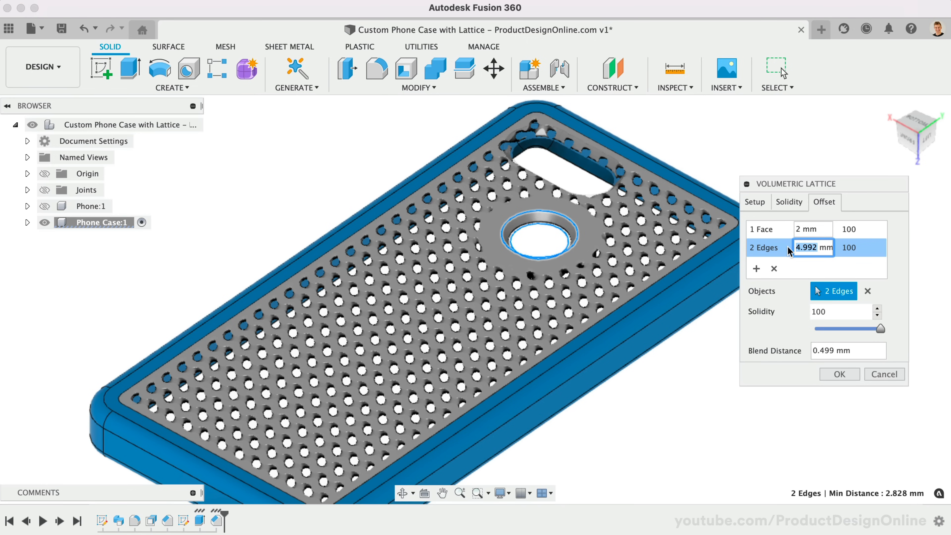
type("2 mm")
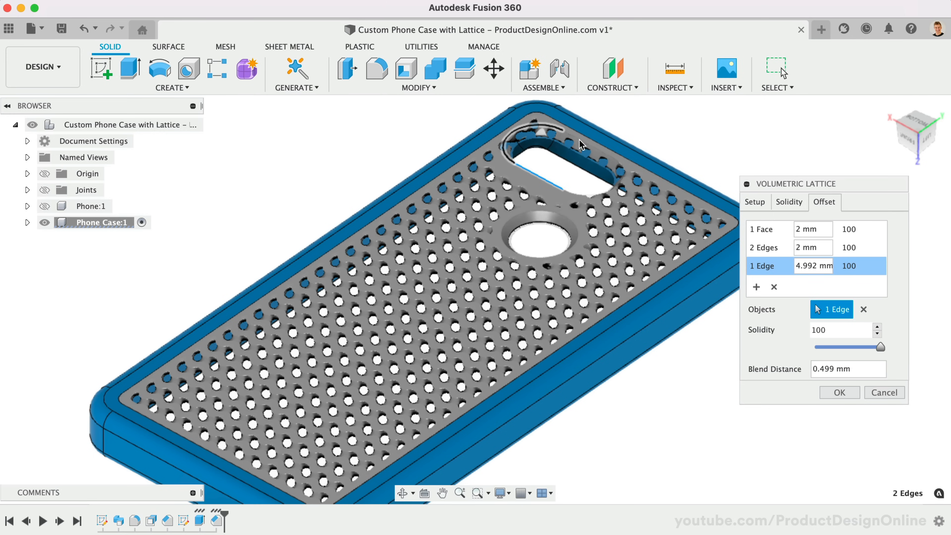
Add the oblong cutout edges at 3 mm with full solidity, then return to Setup.
left_click(613, 188)
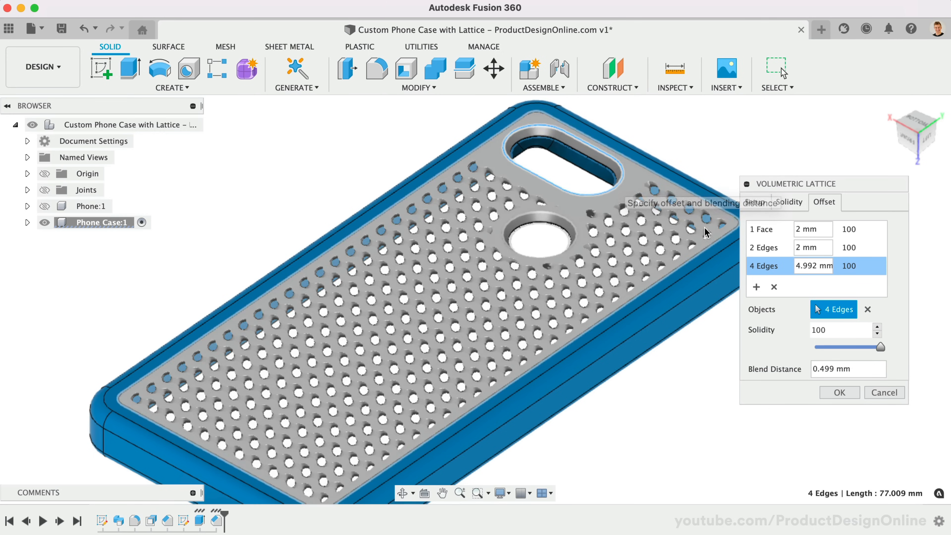
type("3 mm")
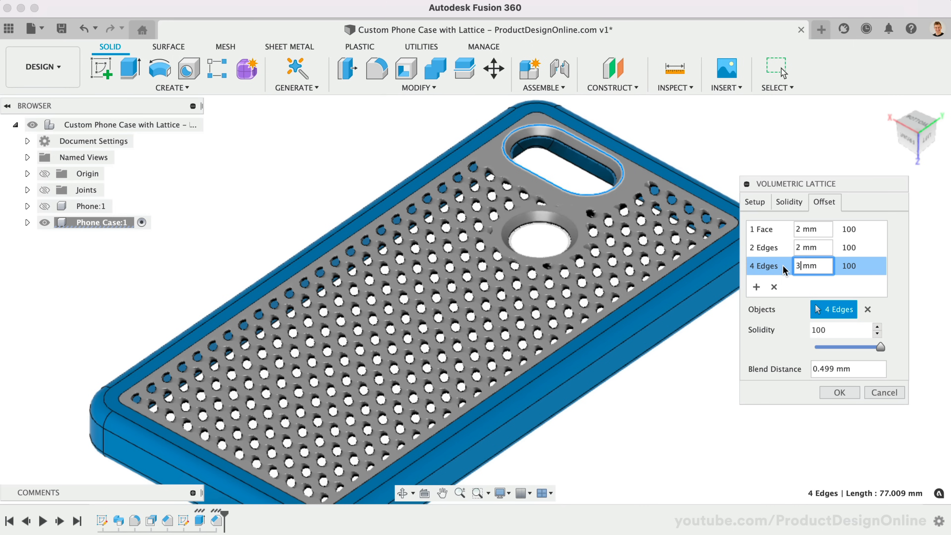
mouse_move(801, 350)
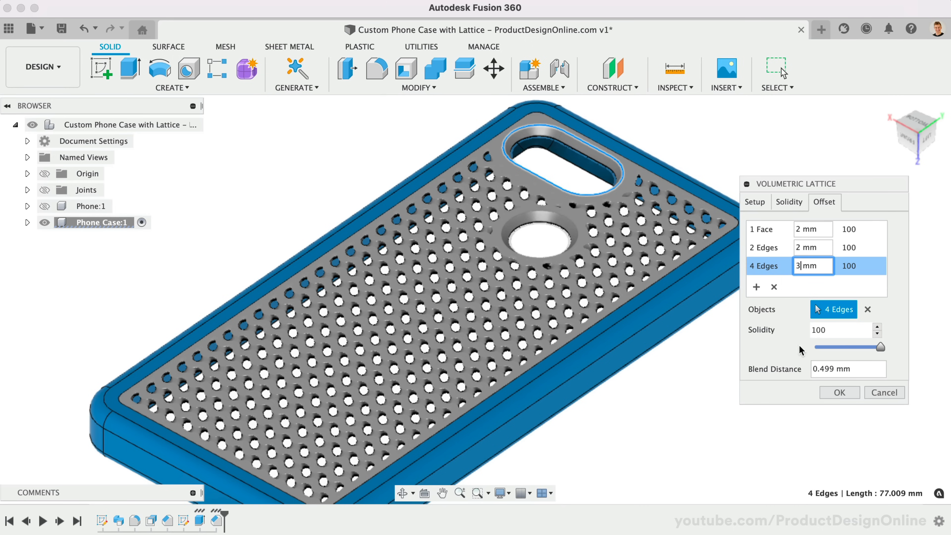
left_click_drag(874, 346, 855, 347)
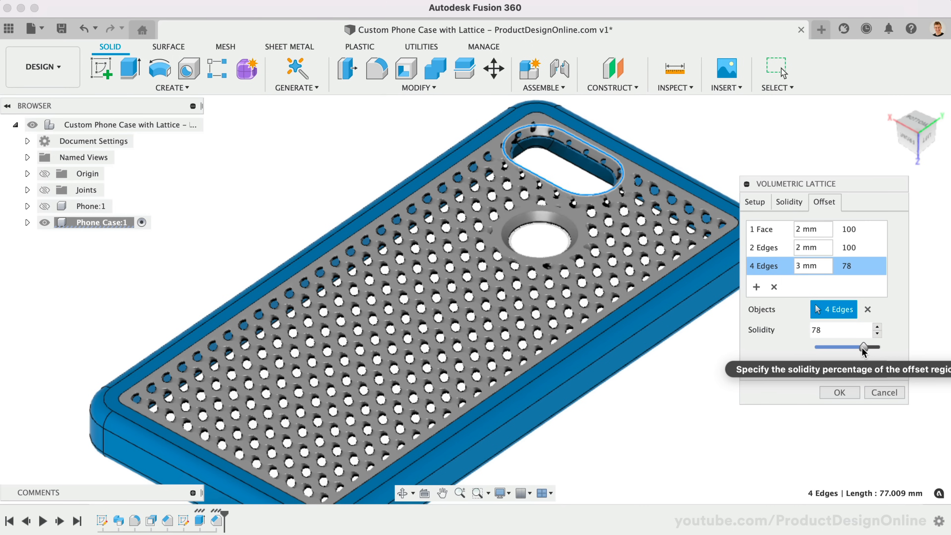
left_click_drag(858, 346, 877, 346)
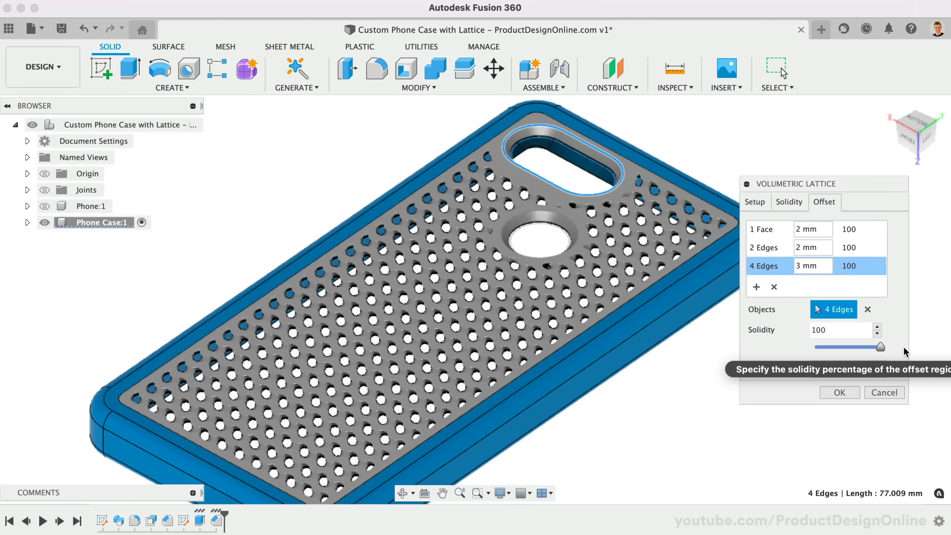
mouse_move(838, 369)
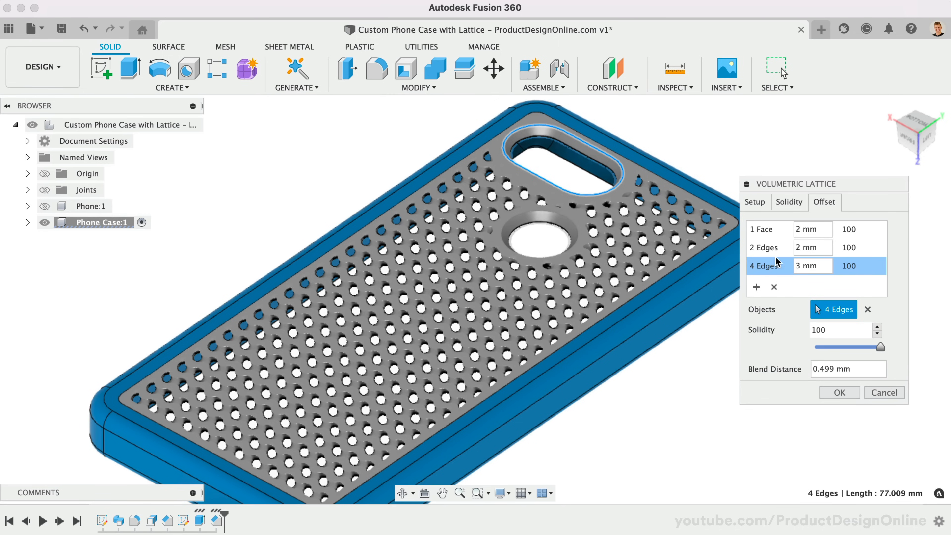
left_click(755, 202)
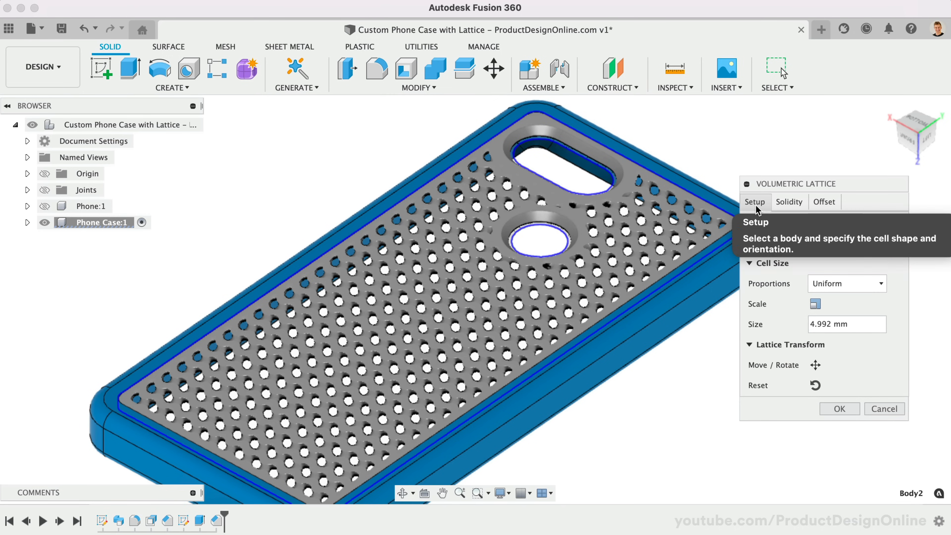
Preview Cross and Schwarz P cell shapes, then settle back on Gyroid.
left_click(846, 243)
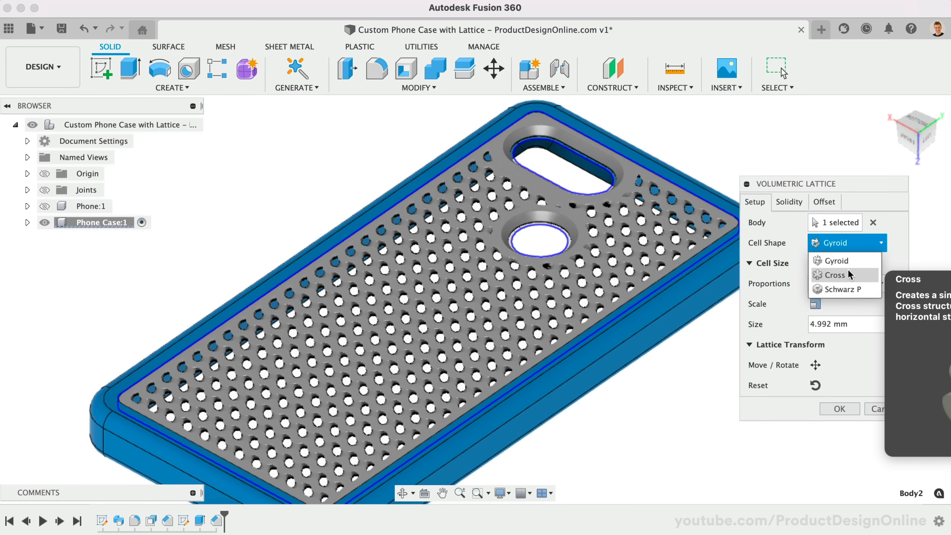
left_click(834, 275)
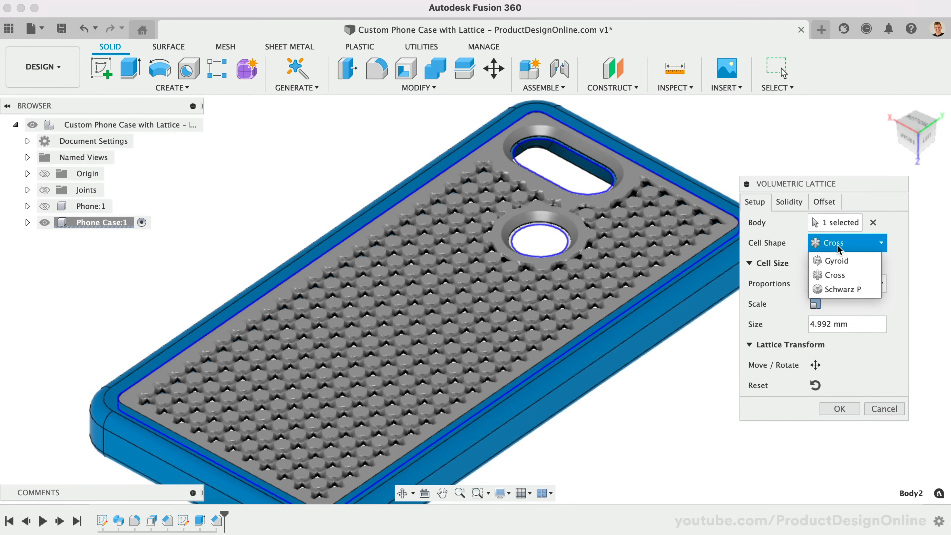
left_click(841, 289)
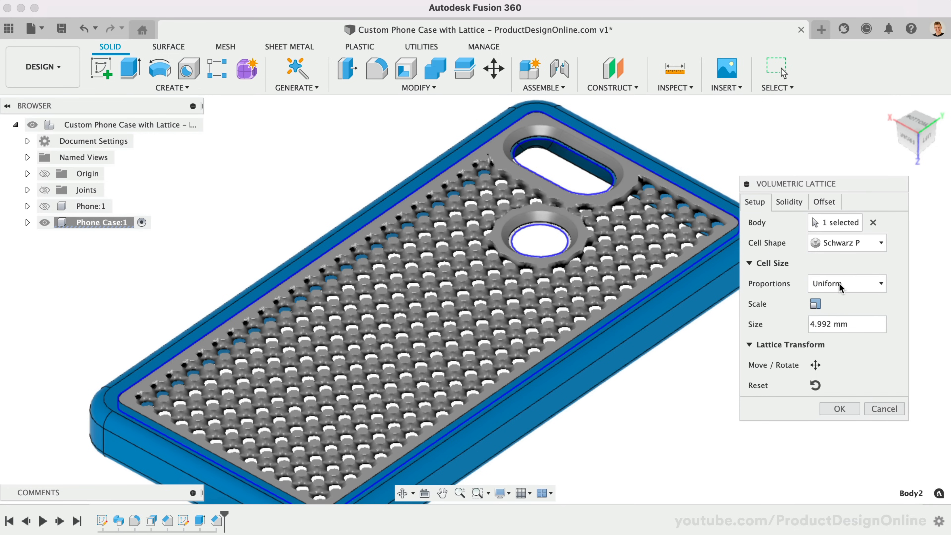
left_click(846, 242)
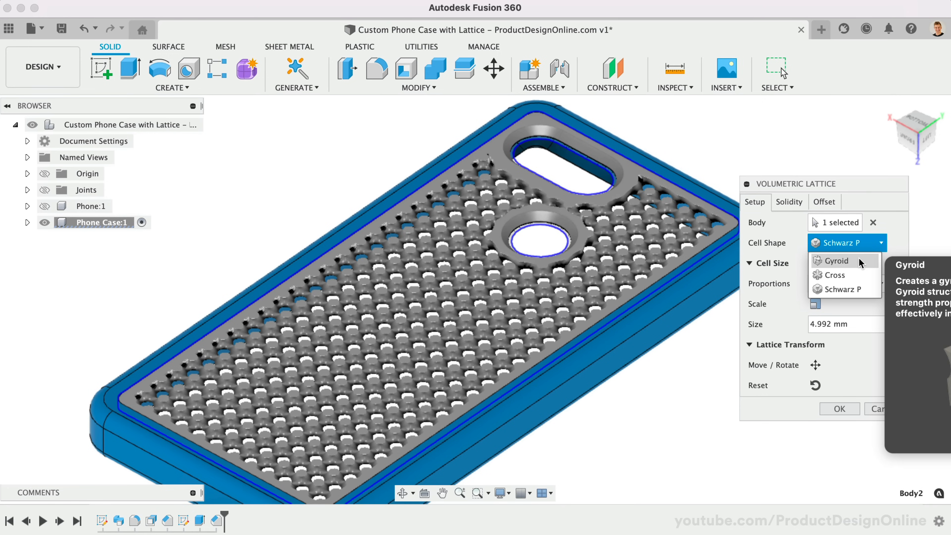
left_click(837, 260)
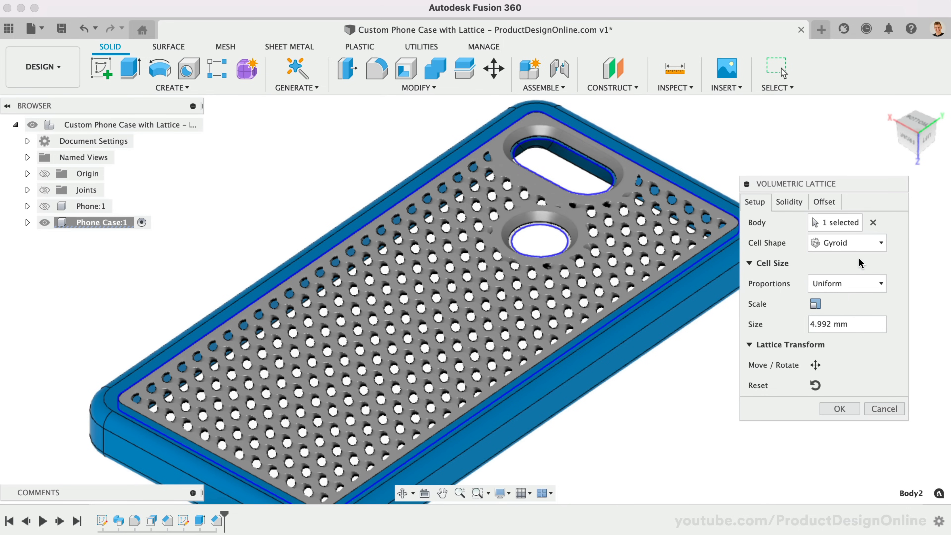
Set the lattice cell size to 6 mm and finish the volumetric lattice.
left_click(846, 324)
type("6")
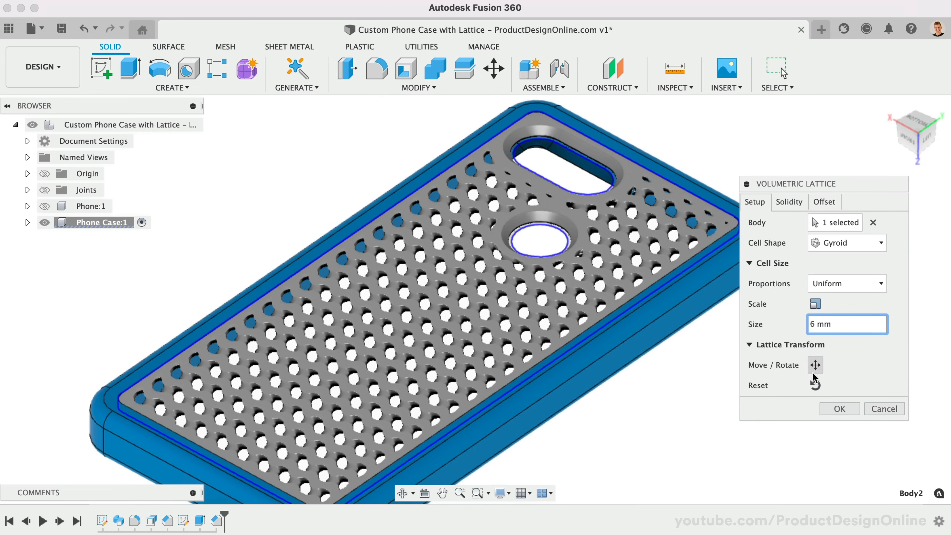
left_click(816, 365)
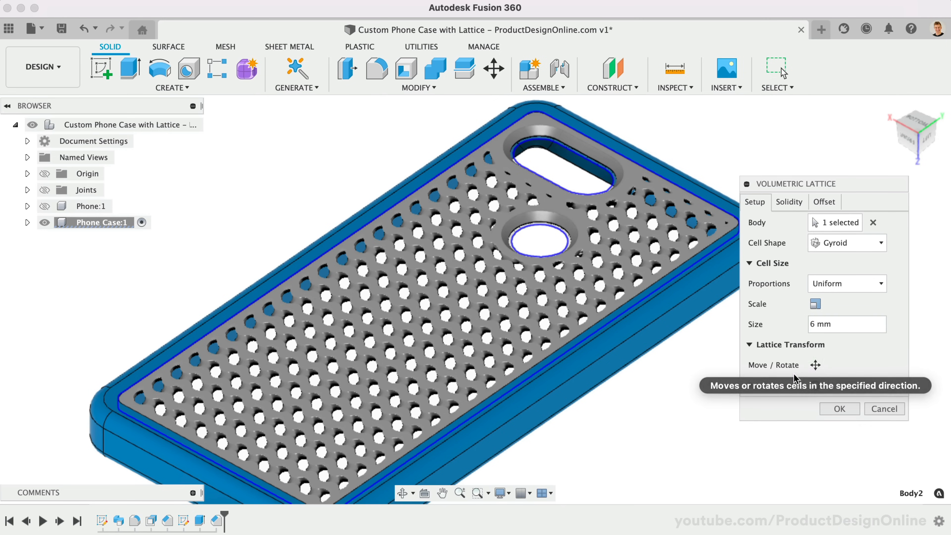
left_click(839, 408)
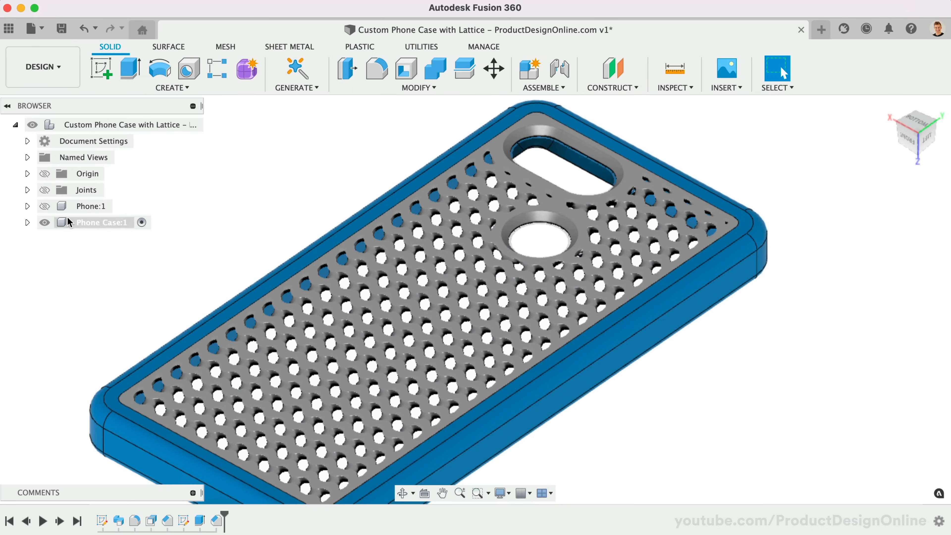
Start Create Mesh on lattice Body2 via Volumetric Lattice Actions, medium refinement at 0.20 mm.
left_click(27, 222)
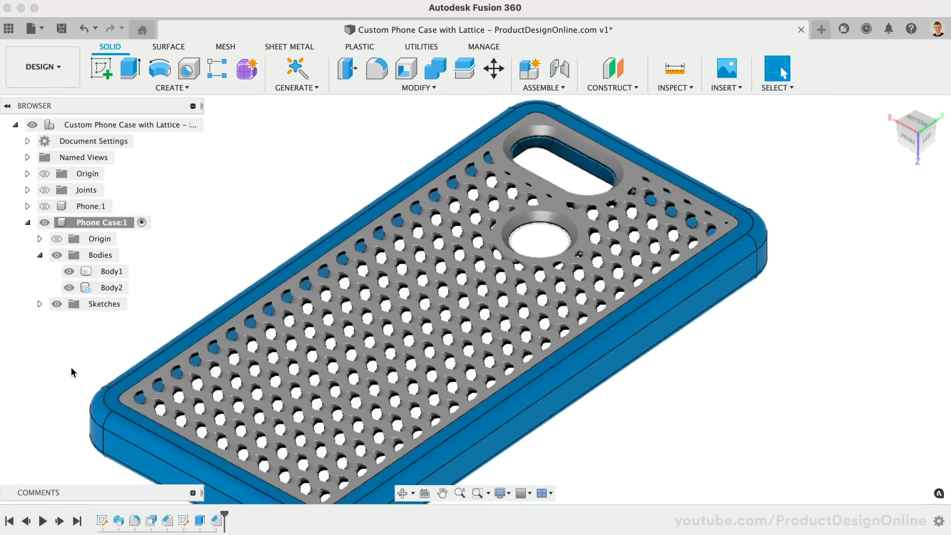
mouse_move(112, 287)
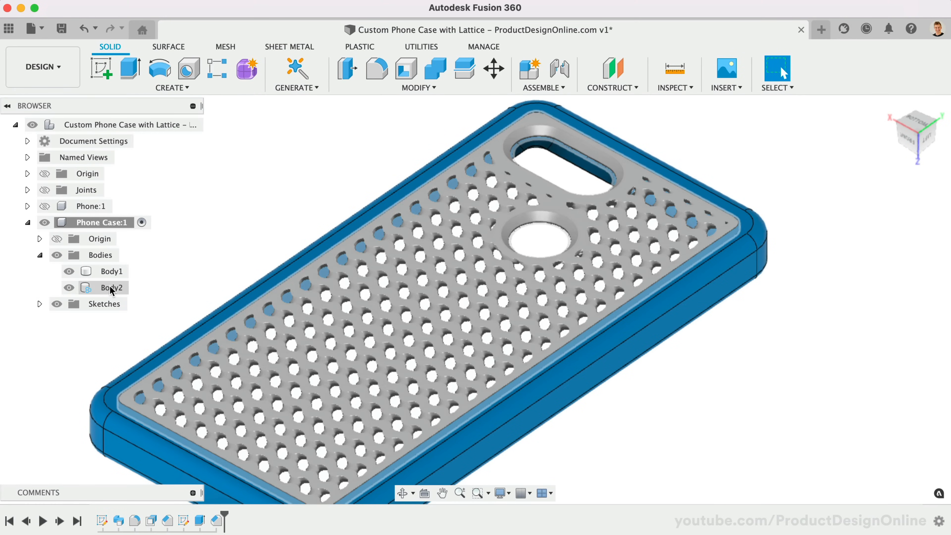
right_click(113, 287)
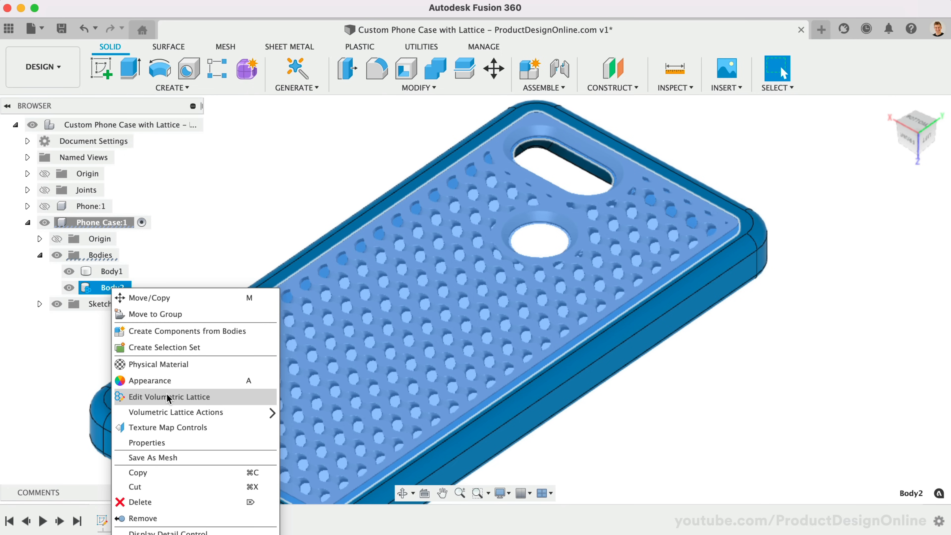
left_click(170, 397)
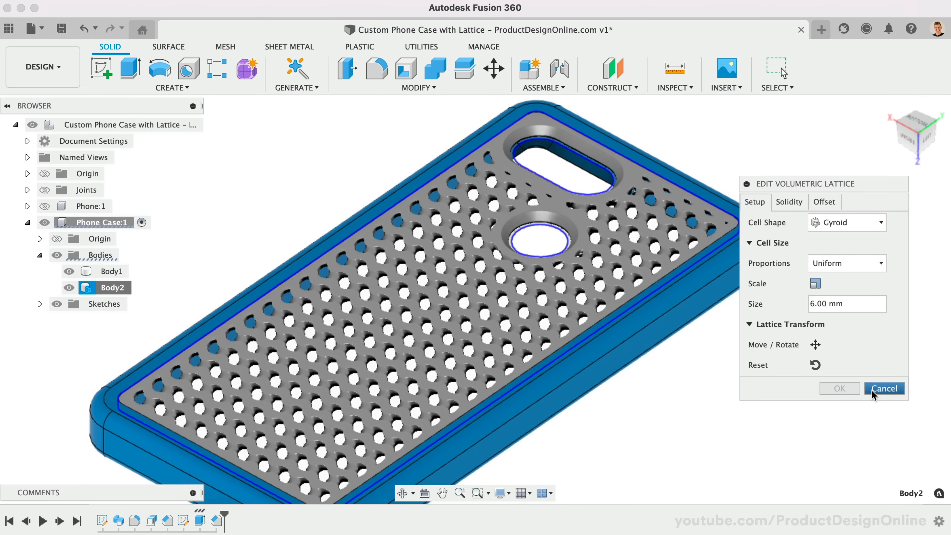
left_click(884, 388)
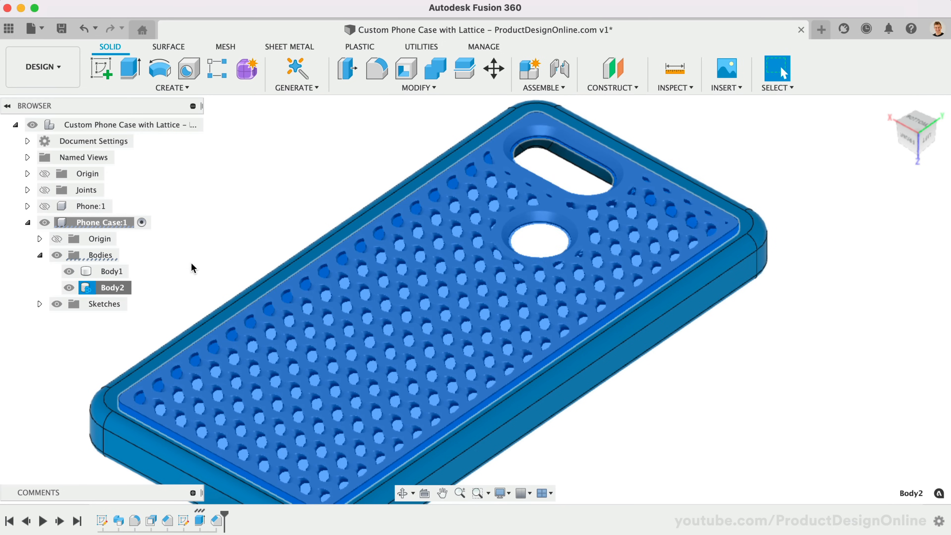
right_click(113, 287)
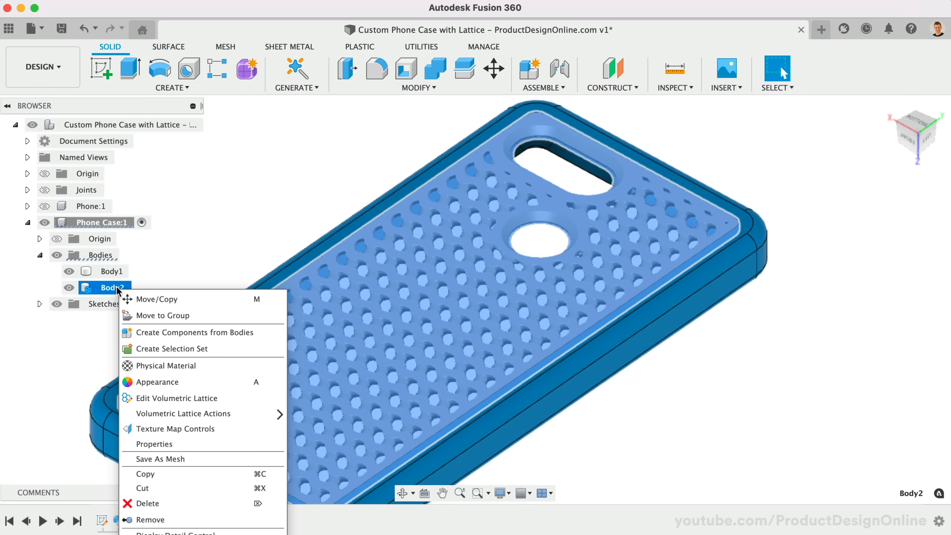
mouse_move(182, 413)
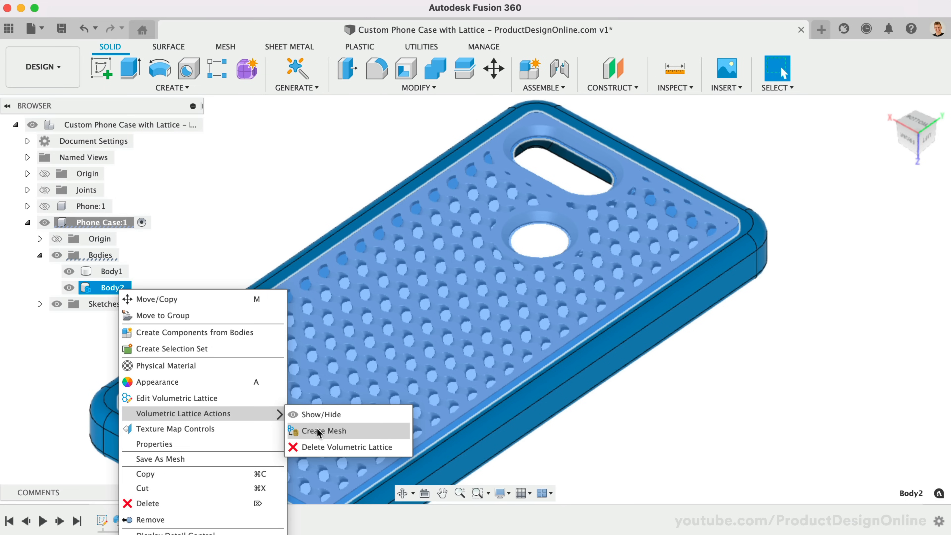
left_click(324, 430)
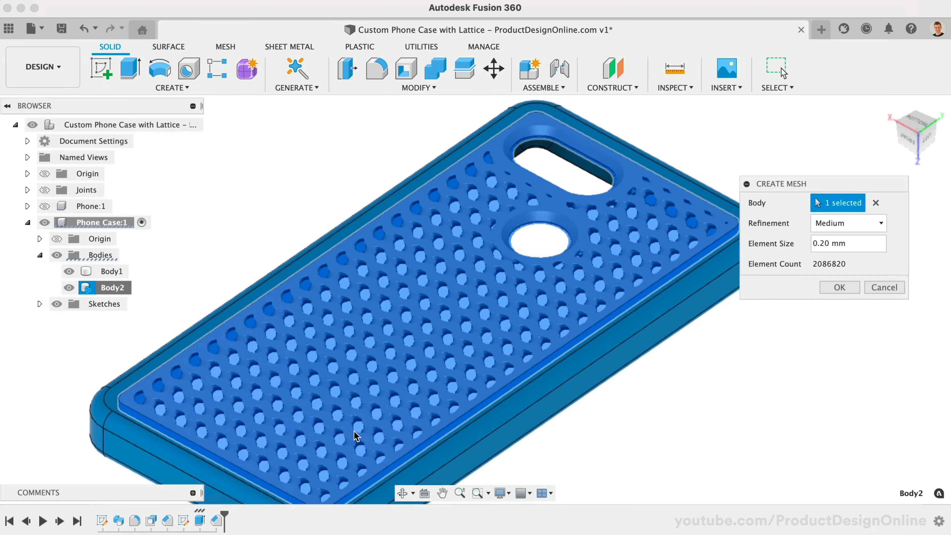
Confirm the mesh at medium refinement, producing the new body Body2 (1).
left_click(839, 286)
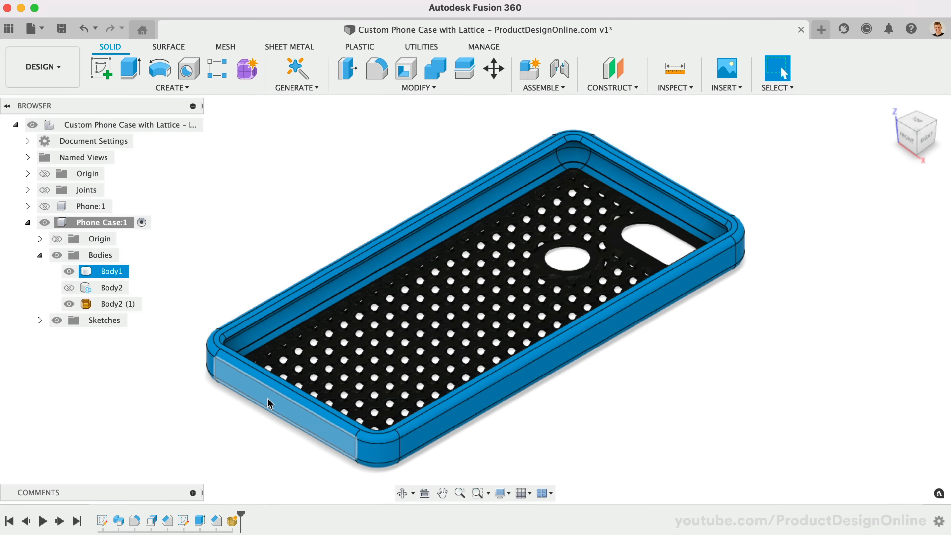
right_click(270, 404)
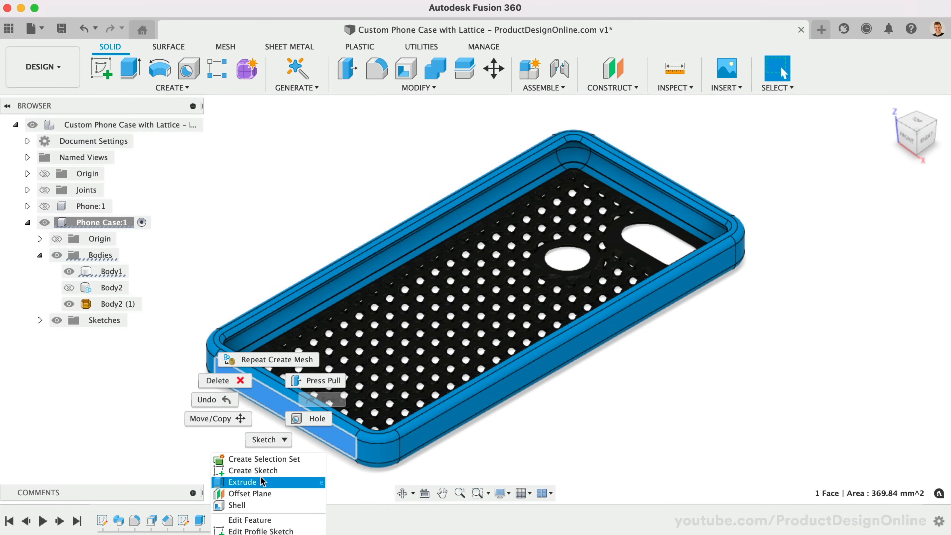
Sketch on the case side face and project the phone's side-button outline from Phone:1.
left_click(254, 470)
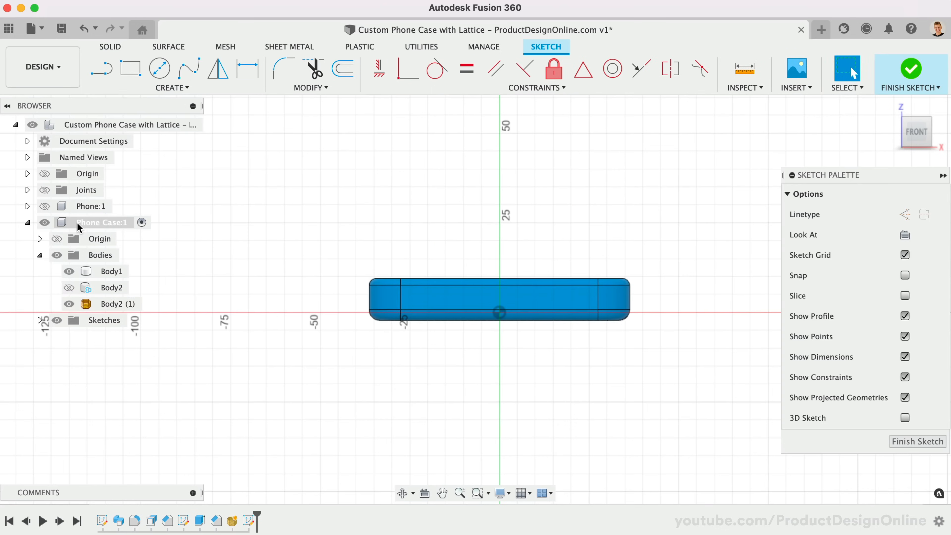
left_click(44, 222)
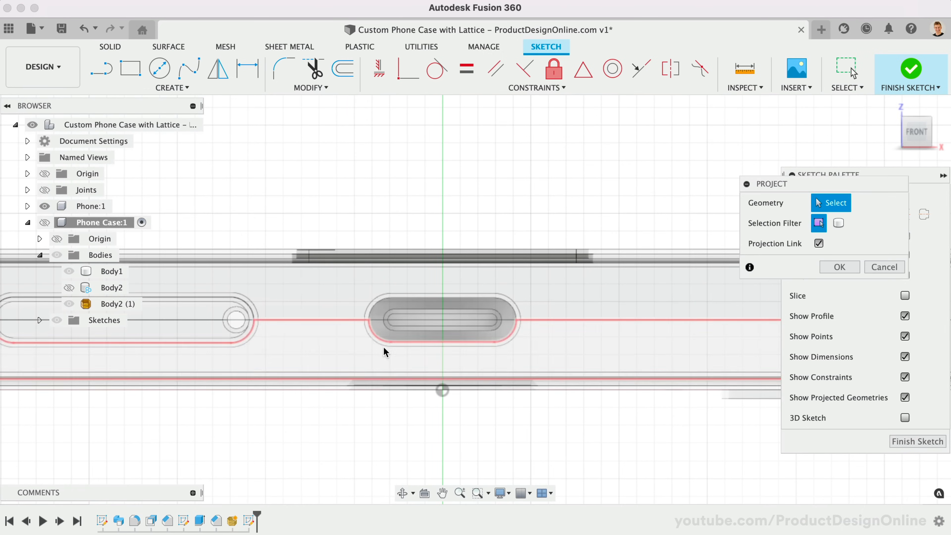
left_click(443, 320)
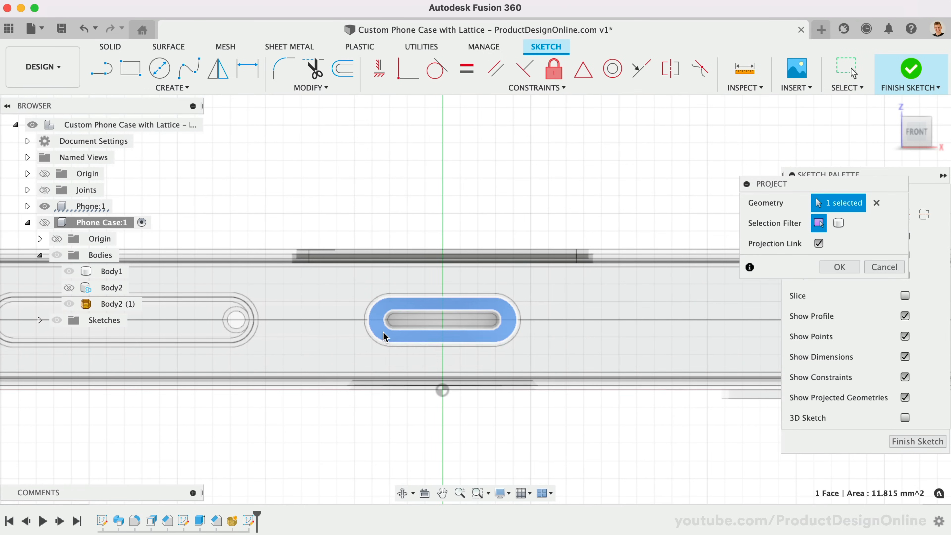
left_click(838, 267)
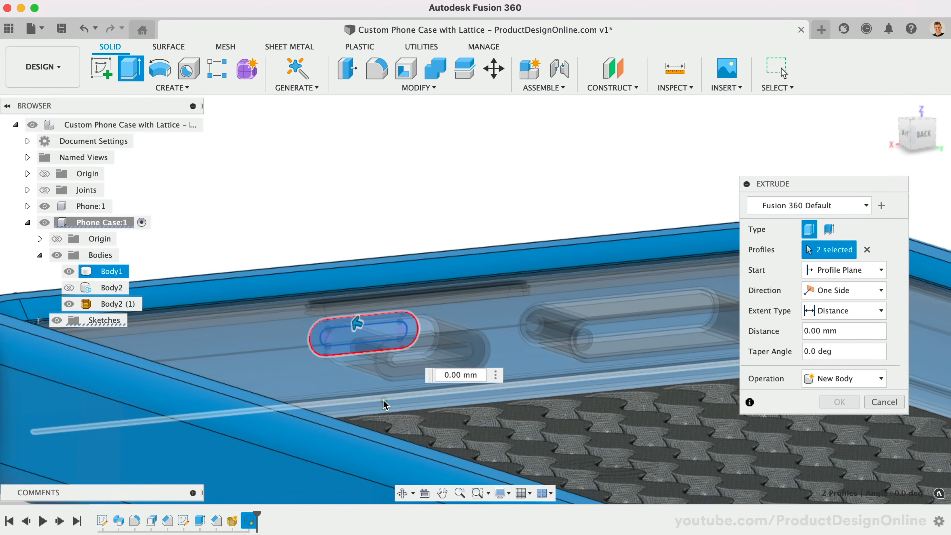
Cut the button slot through the side wall with extent To Object at the inner surface.
left_click_drag(357, 325, 400, 346)
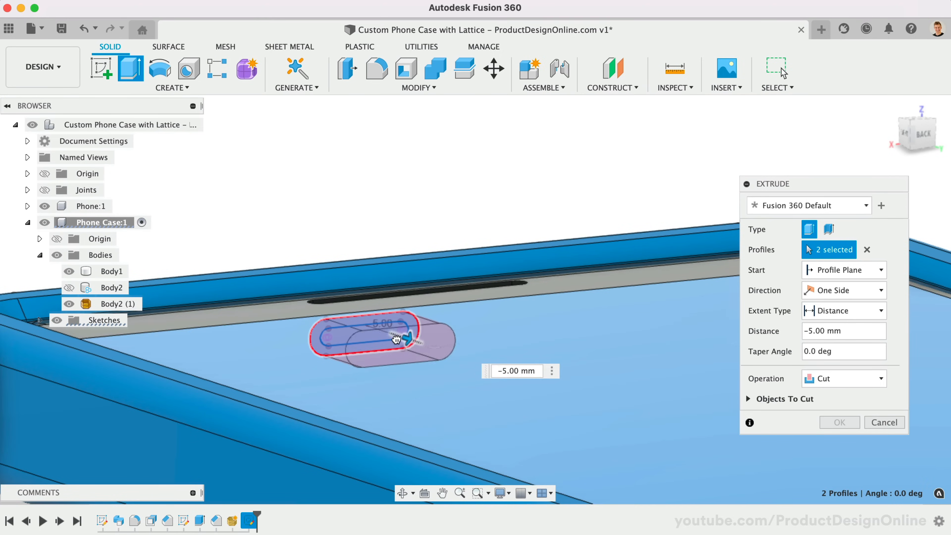
left_click_drag(410, 337, 424, 346)
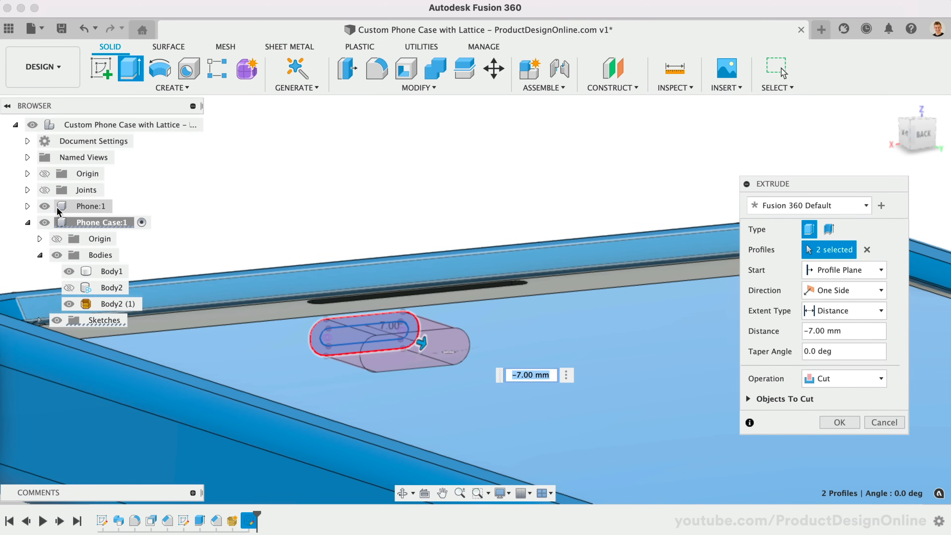
left_click(843, 310)
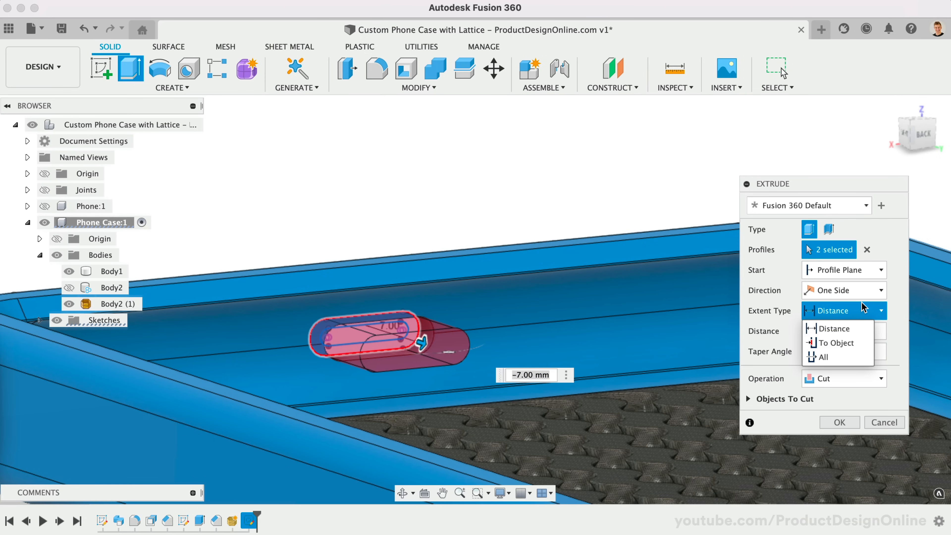
left_click(839, 343)
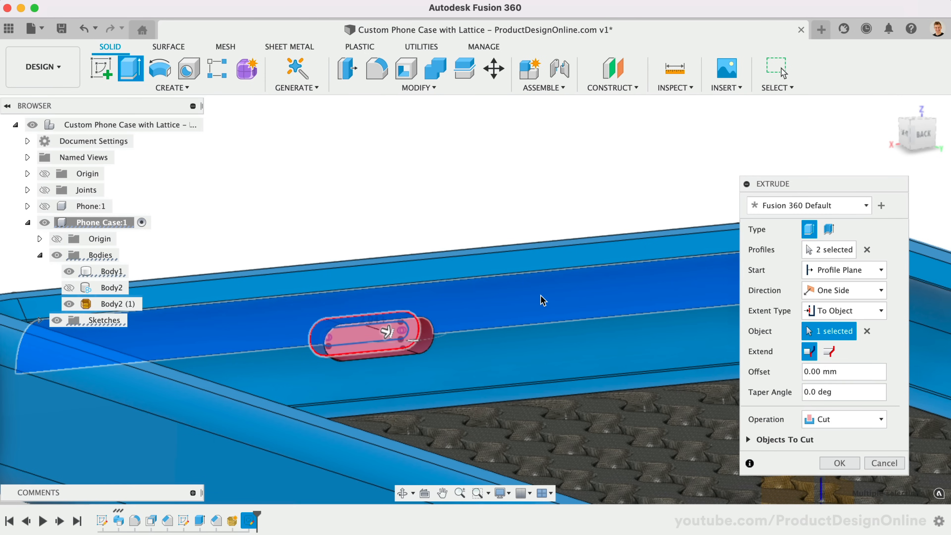
left_click(839, 462)
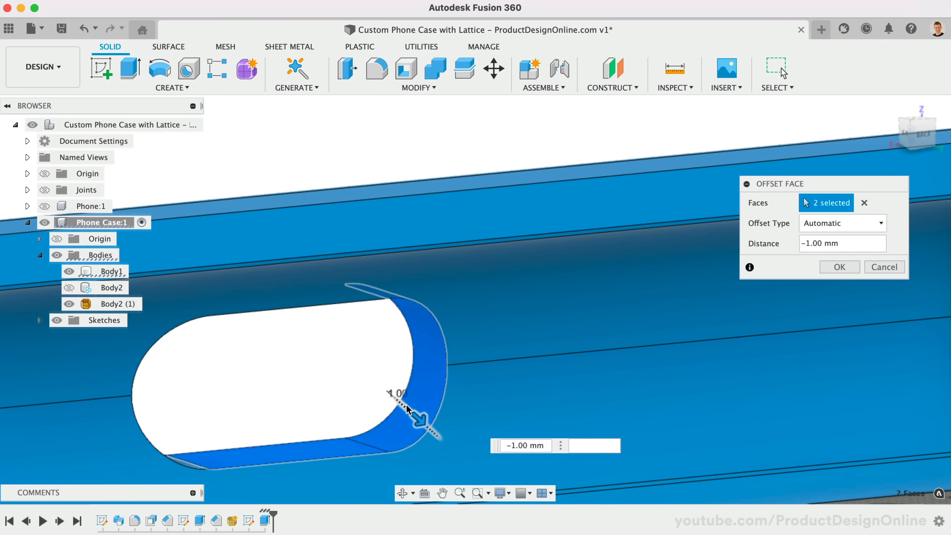
Offset the two slot faces by -2 mm to enlarge the button slot.
type("-2")
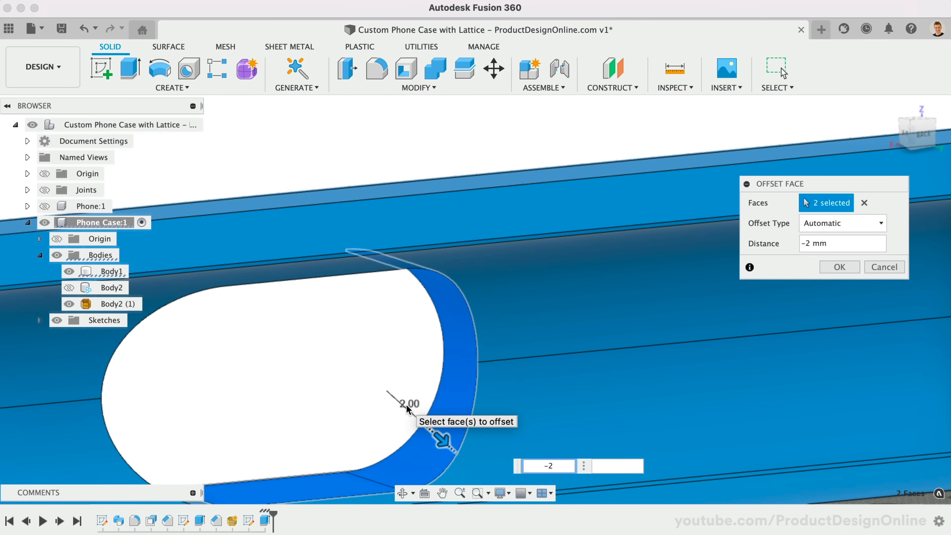
left_click(839, 267)
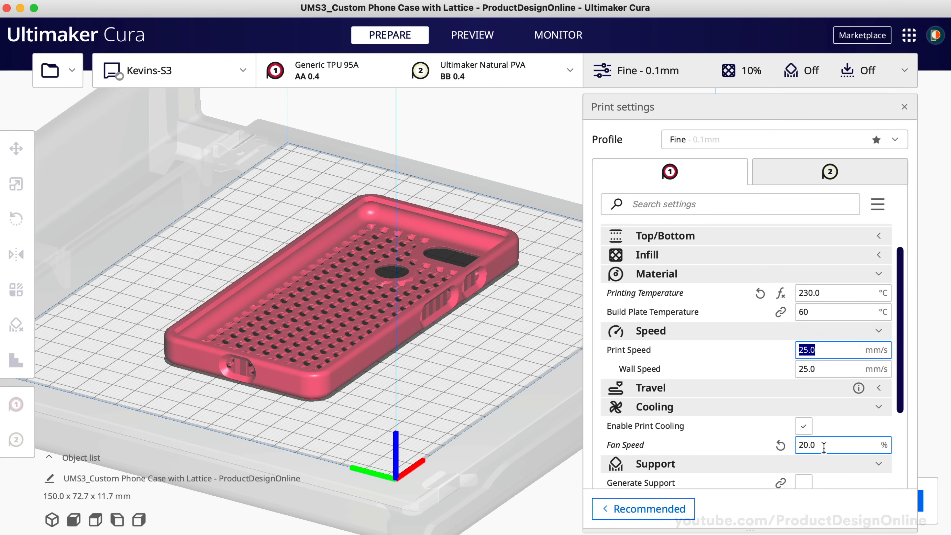
Set the cooling fan speed to 20% alongside the 25 mm/s print speed.
left_click(842, 444)
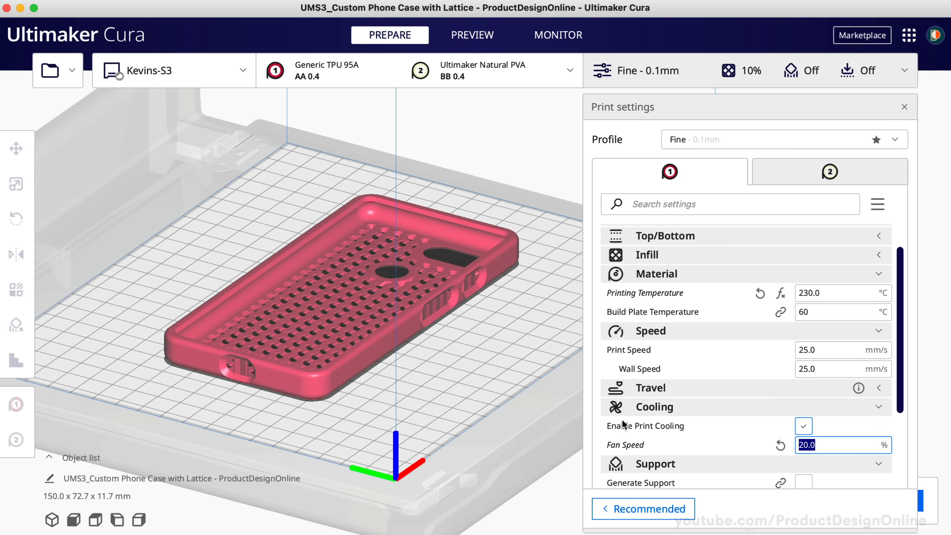
mouse_move(567, 452)
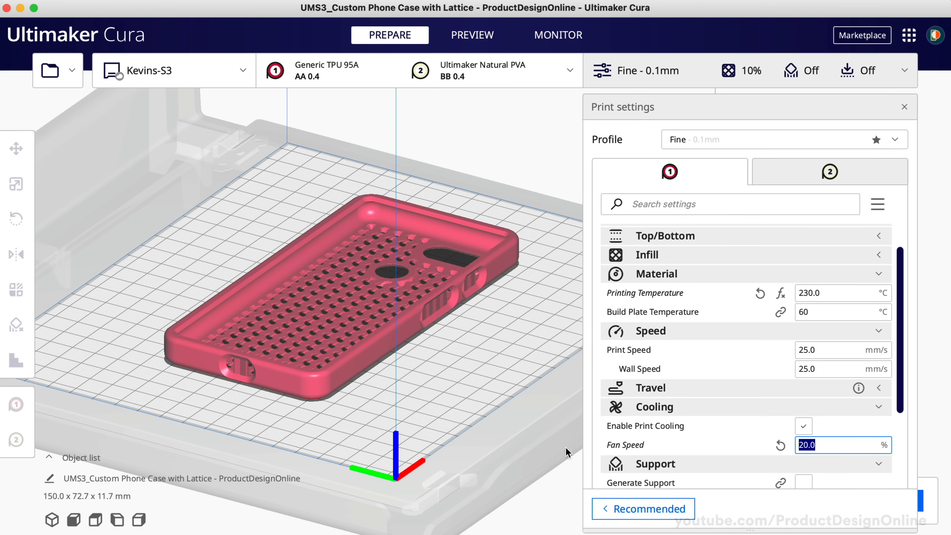
mouse_move(517, 400)
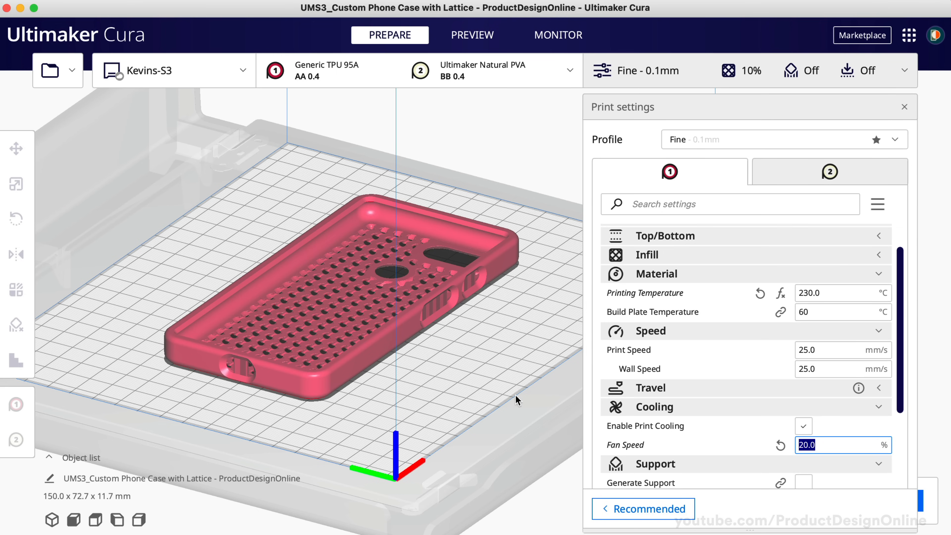
mouse_move(499, 337)
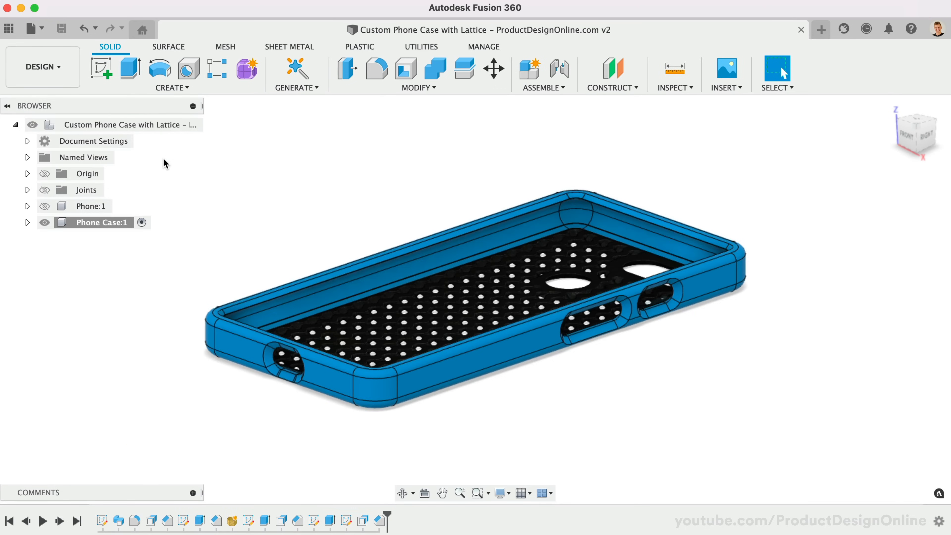
Create a new component and begin naming it 'Su'.
left_click(528, 68)
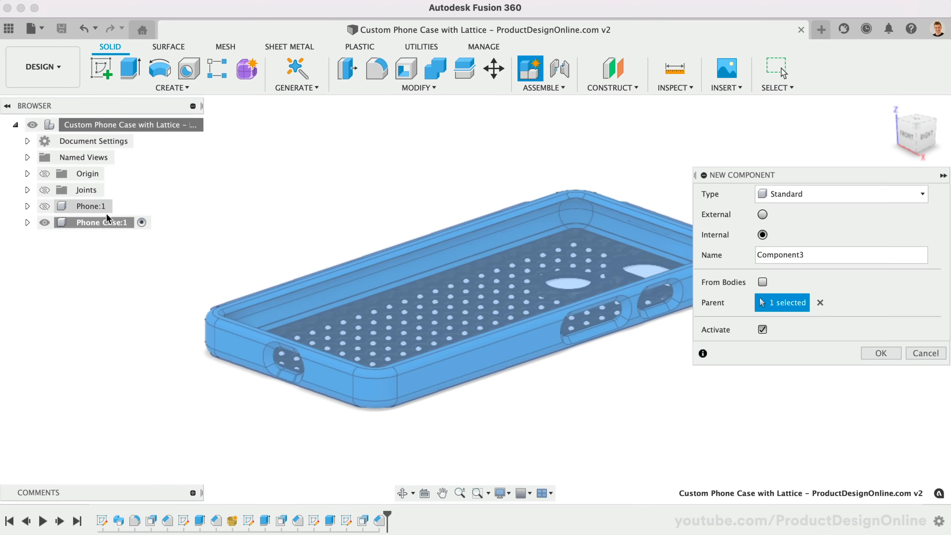
type("Su")
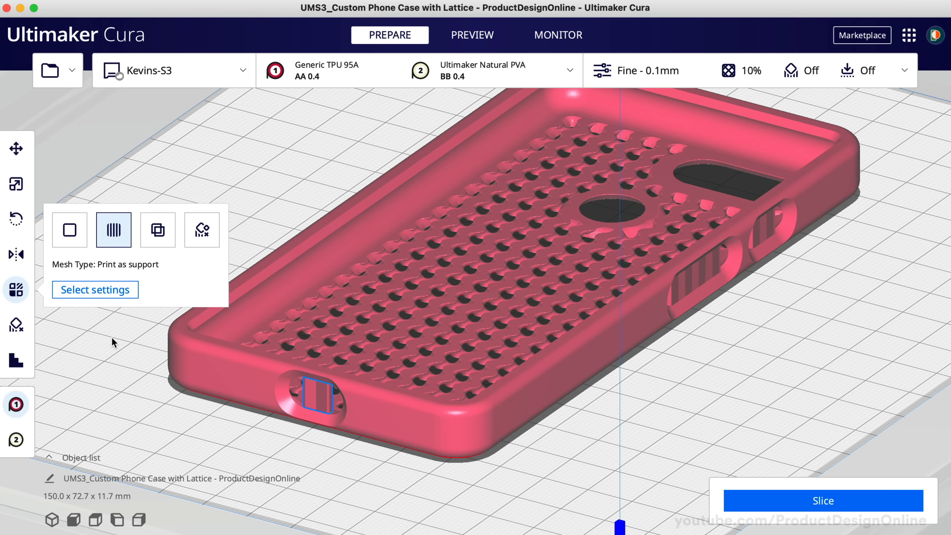
Add Support Z Distance as a per-model setting for the support insert and set it to 0.4 mm.
left_click(94, 289)
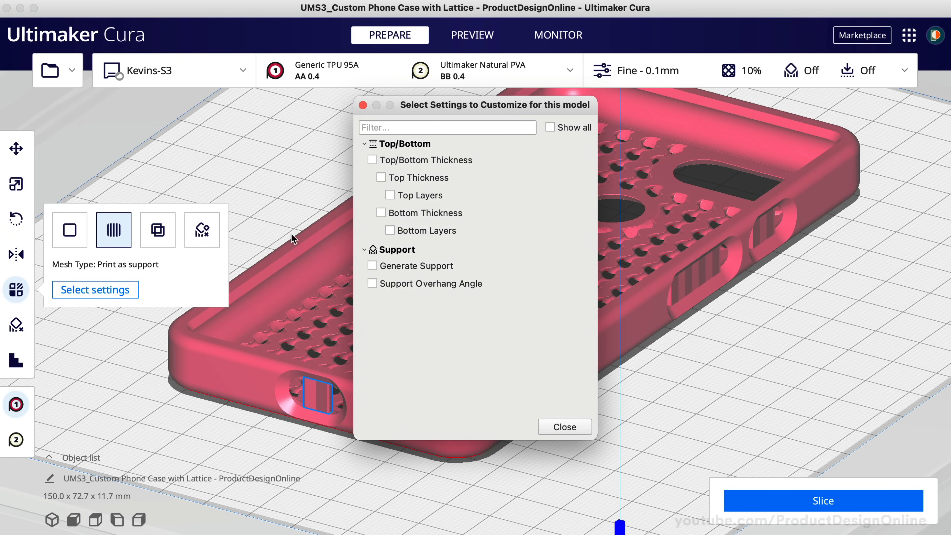
type("support")
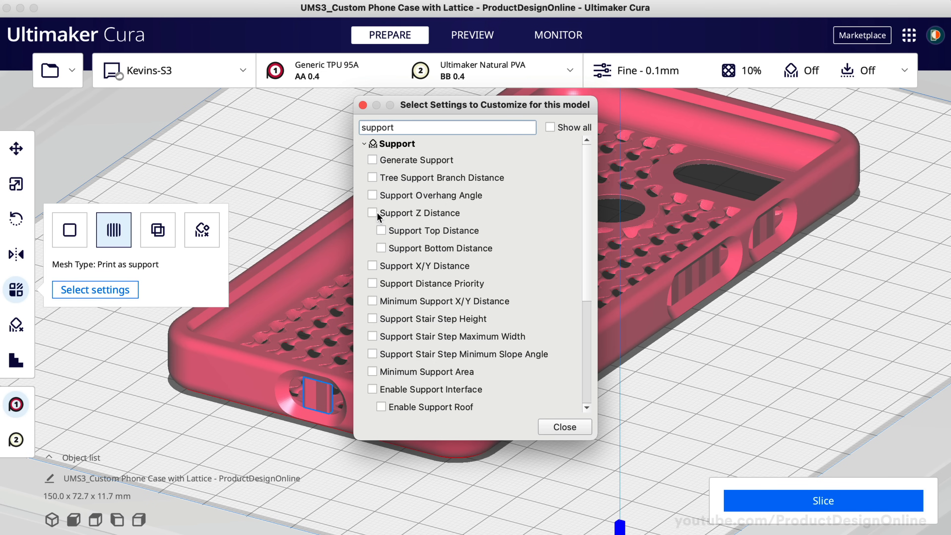
left_click(372, 213)
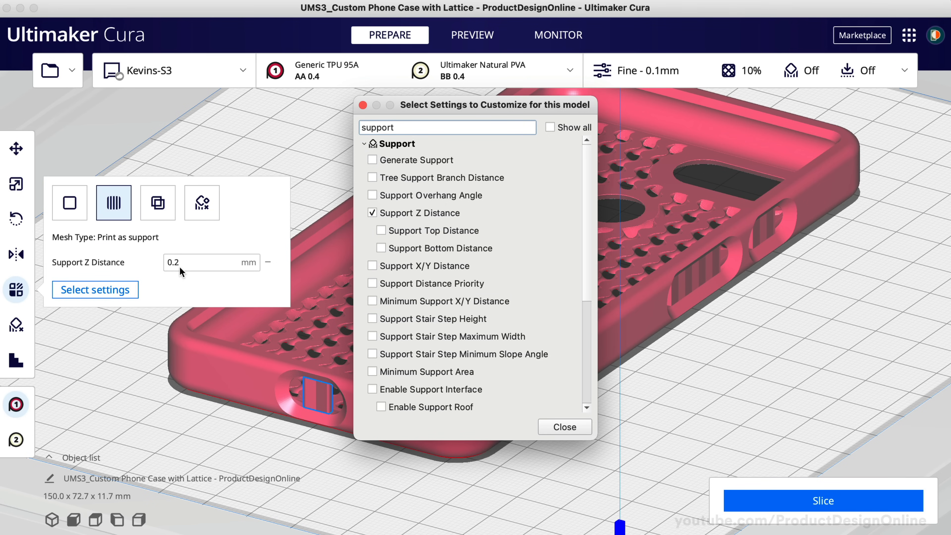
left_click(564, 427)
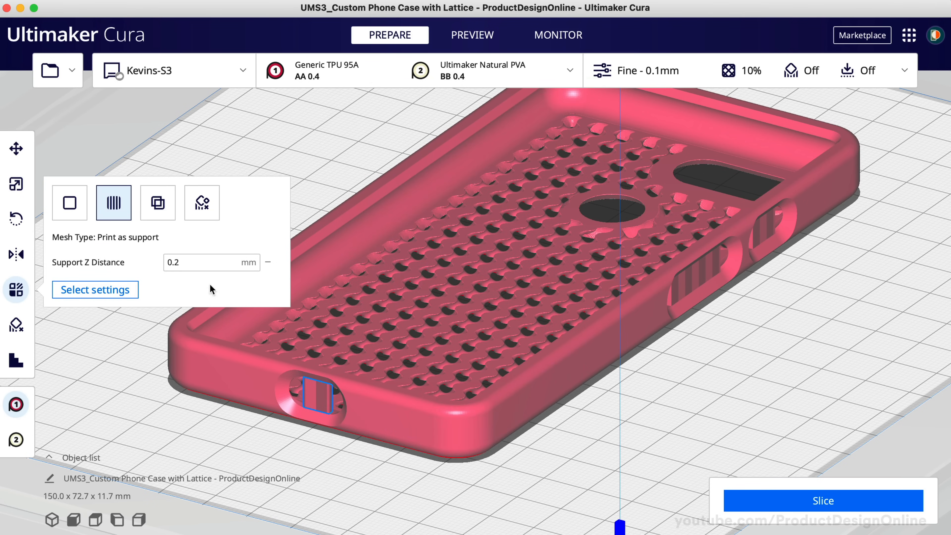
type("0.4")
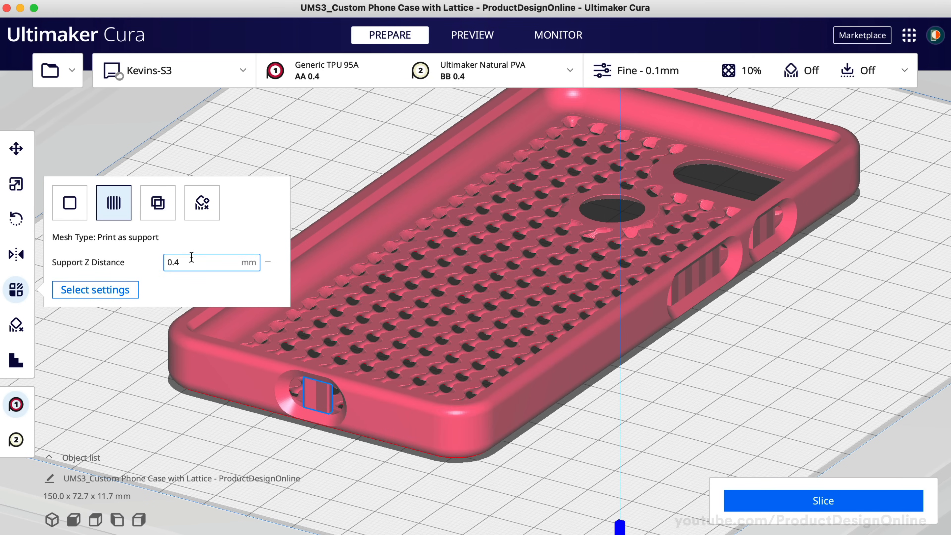